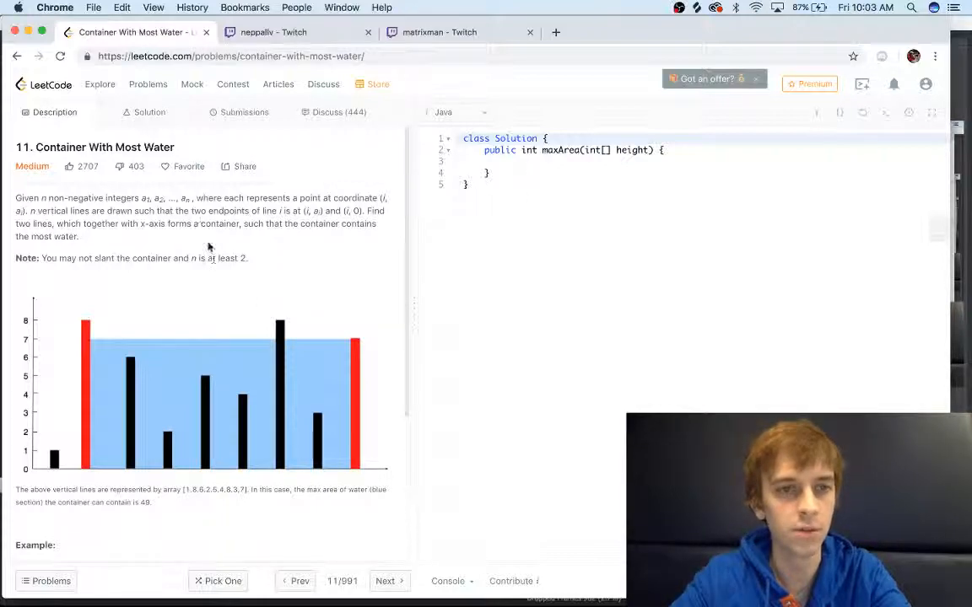
pyautogui.moveTo(252, 258)
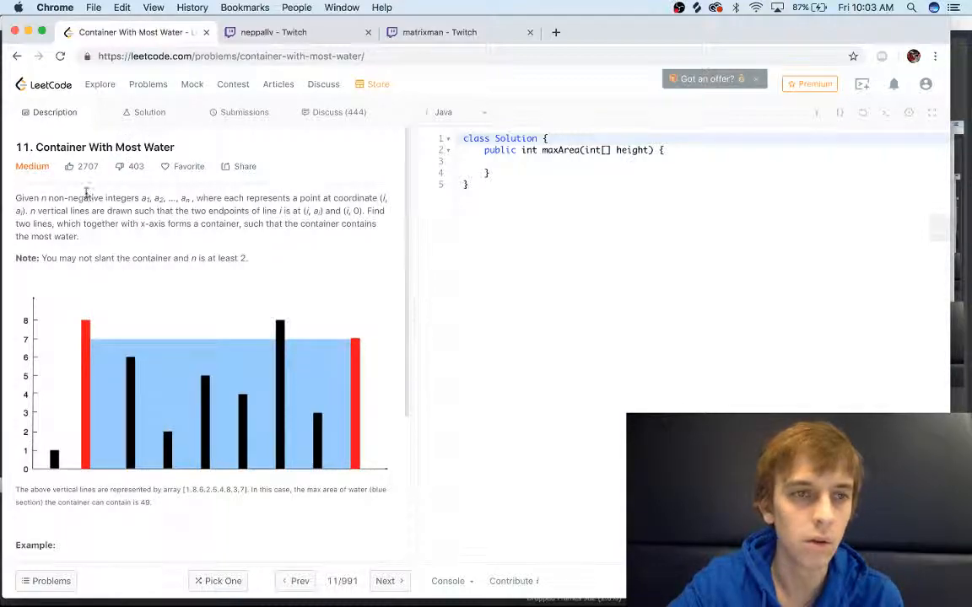
# Scroll the description to the example with heights [1,8,6,2,5,4,8,3,7] and output 49
pyautogui.scroll(-3)
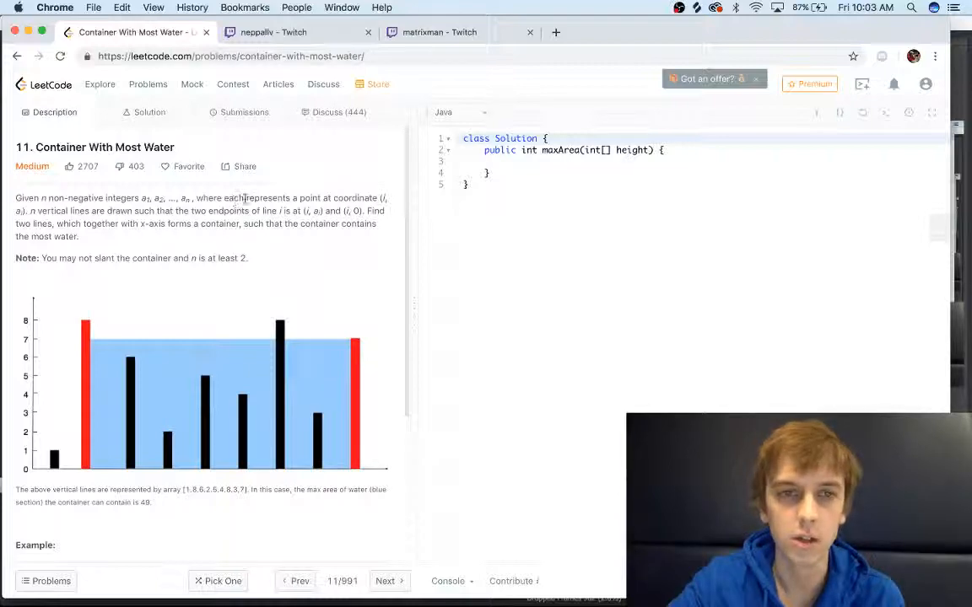
pyautogui.moveTo(33, 417)
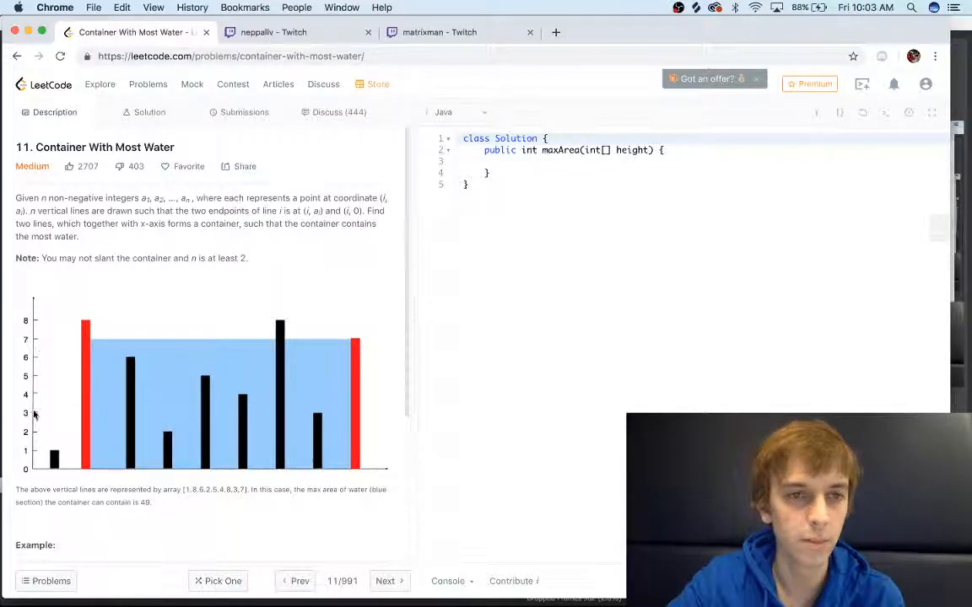
pyautogui.moveTo(84, 476)
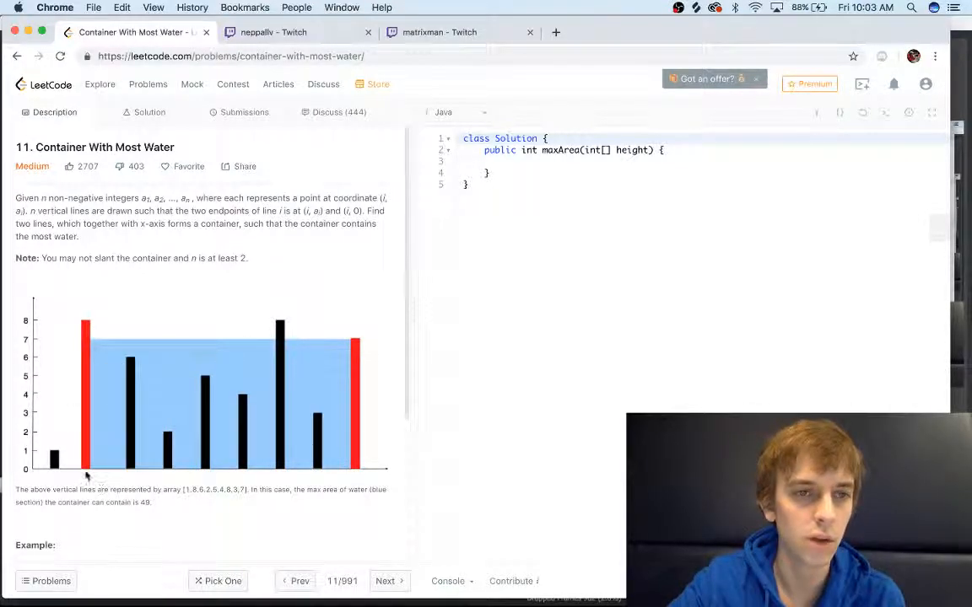
pyautogui.moveTo(72, 443)
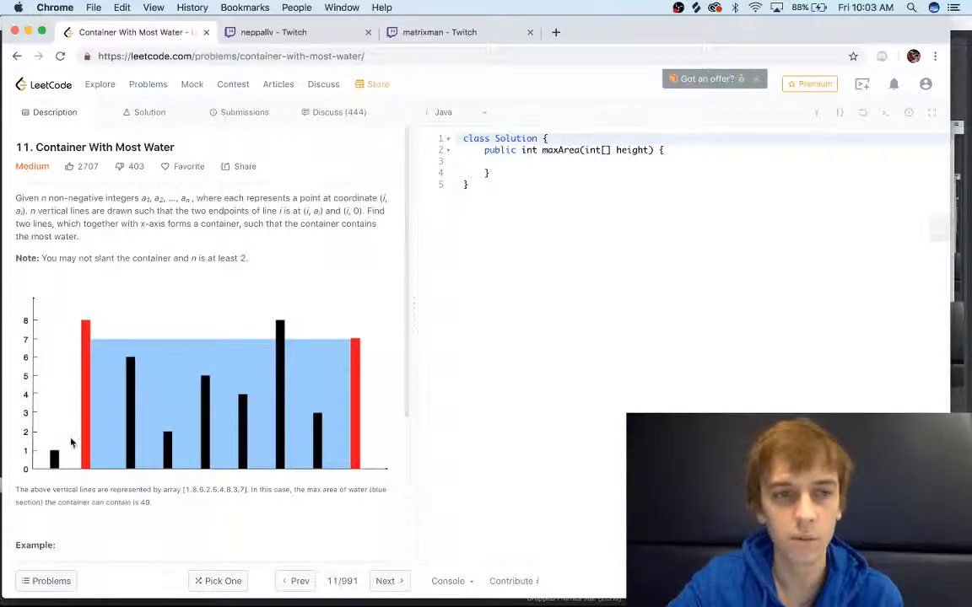
pyautogui.moveTo(338, 474)
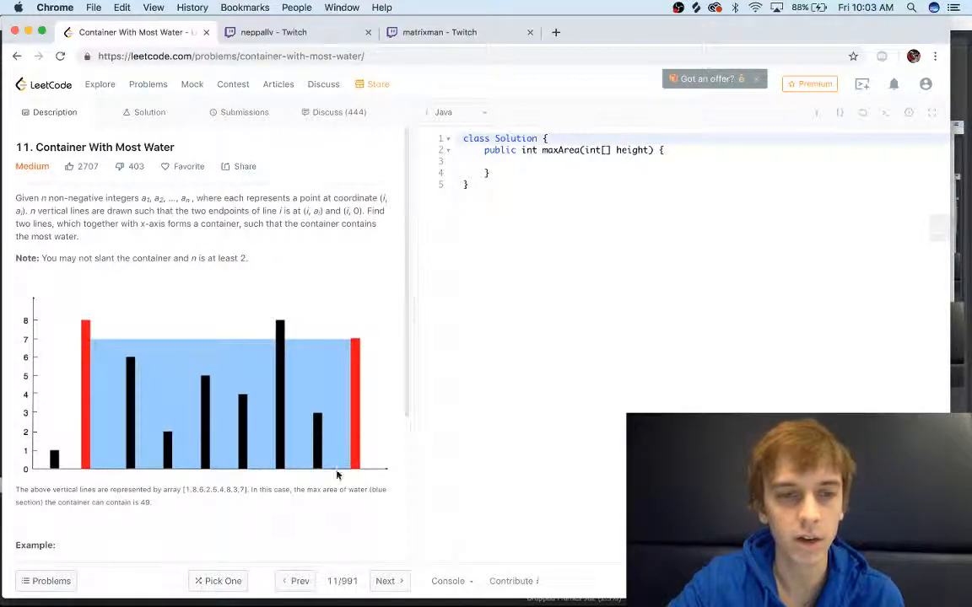
pyautogui.scroll(-3)
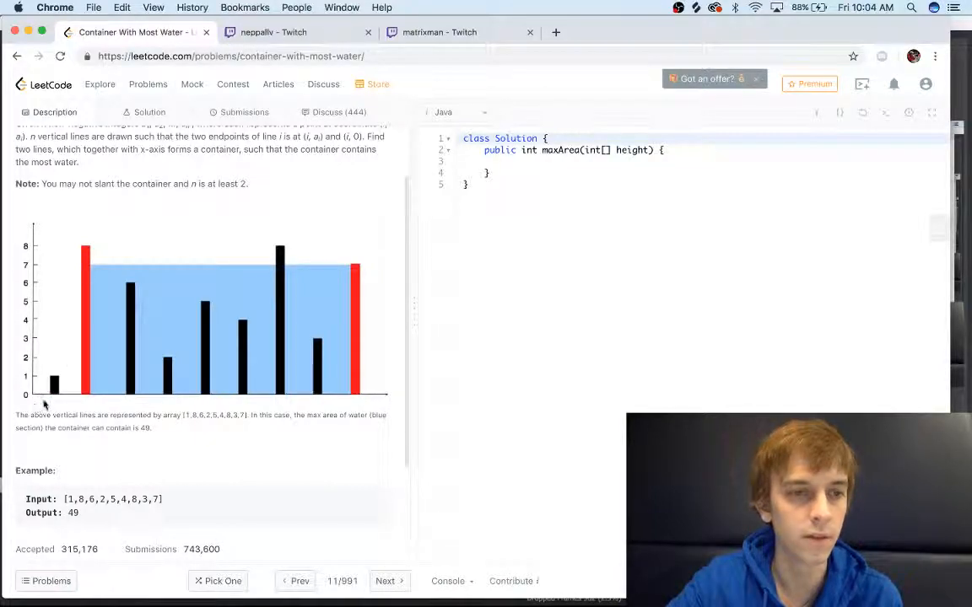
pyautogui.scroll(-3)
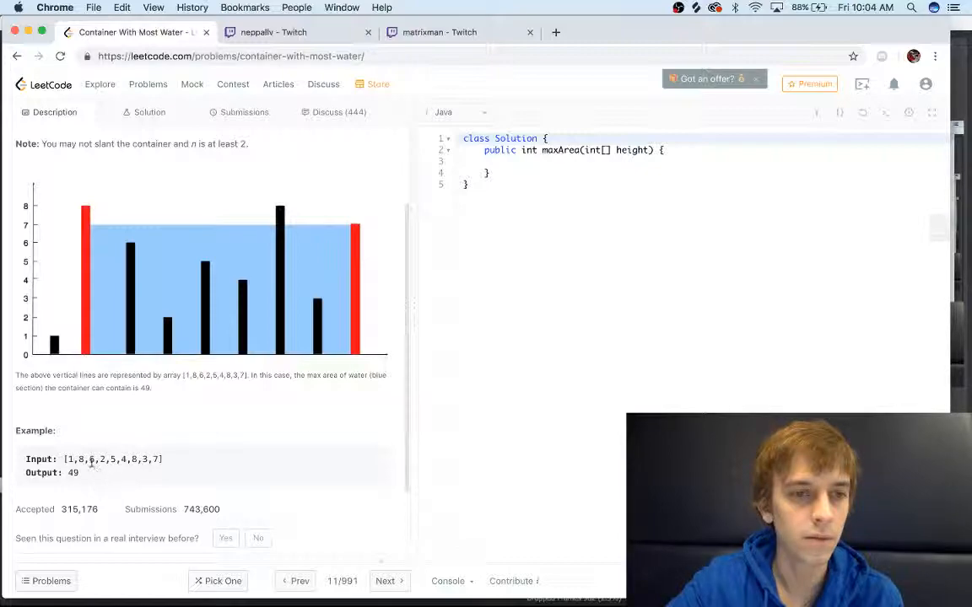
pyautogui.moveTo(275, 415)
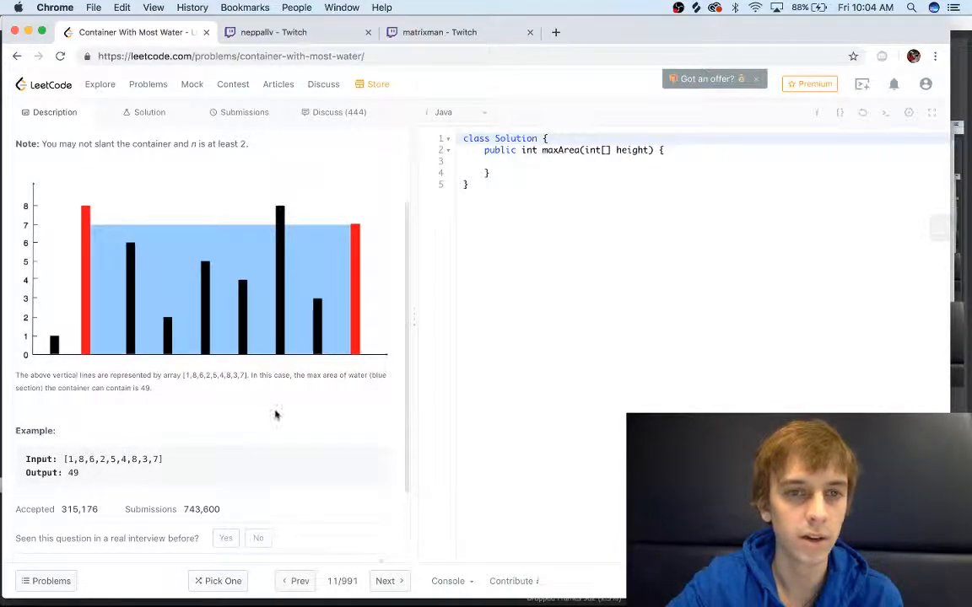
pyautogui.moveTo(116, 337)
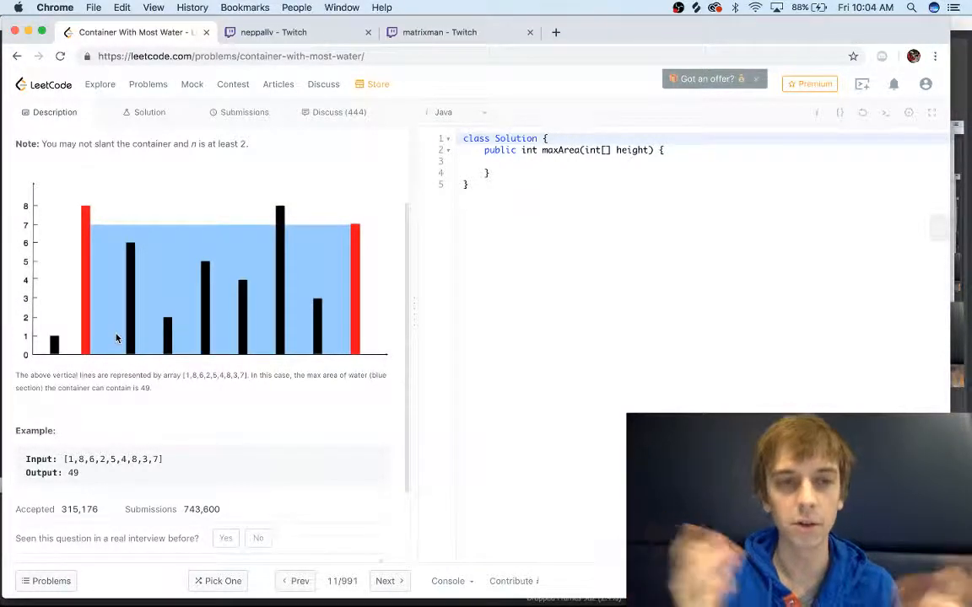
pyautogui.moveTo(108, 229)
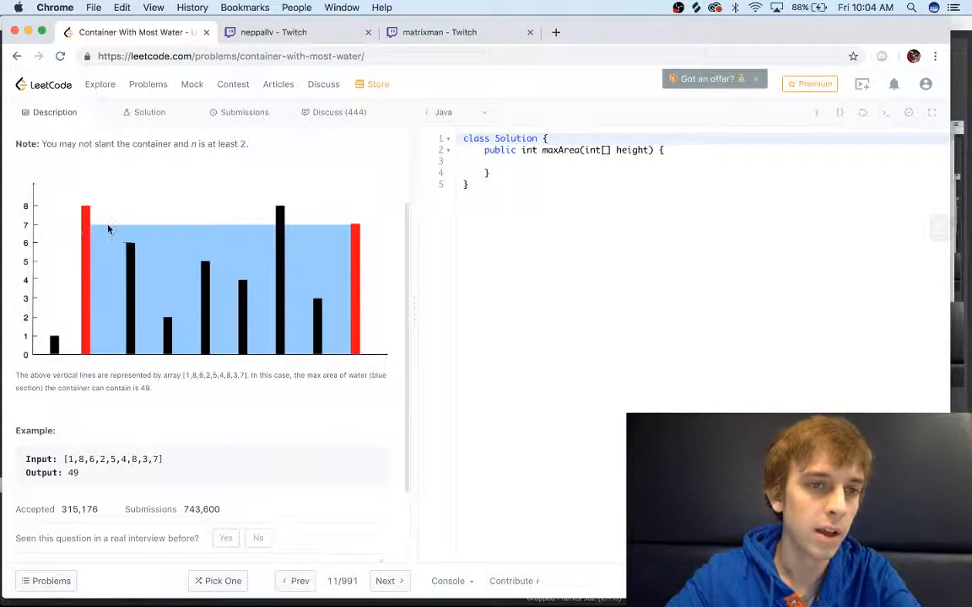
pyautogui.moveTo(101, 236)
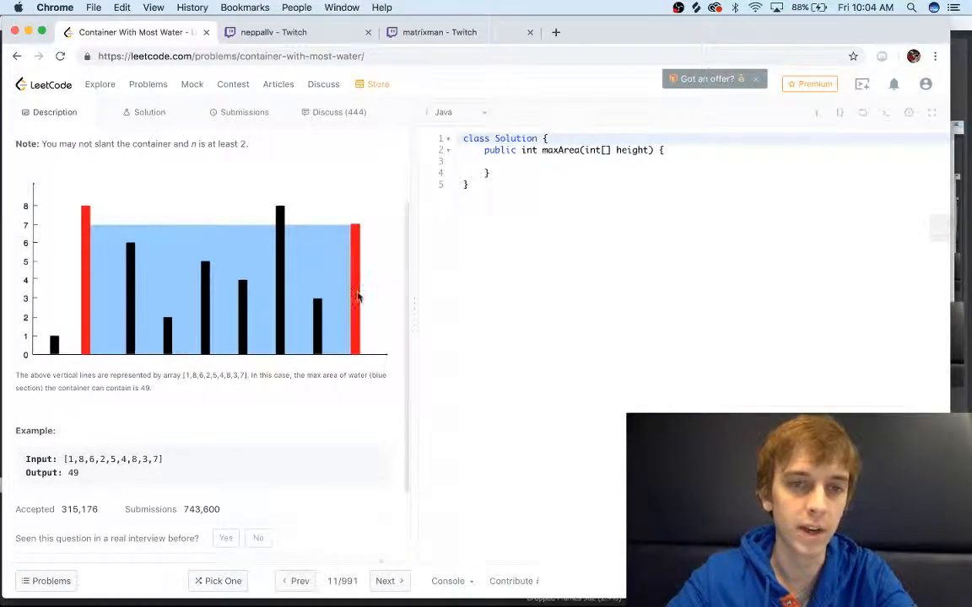
pyautogui.moveTo(98, 373)
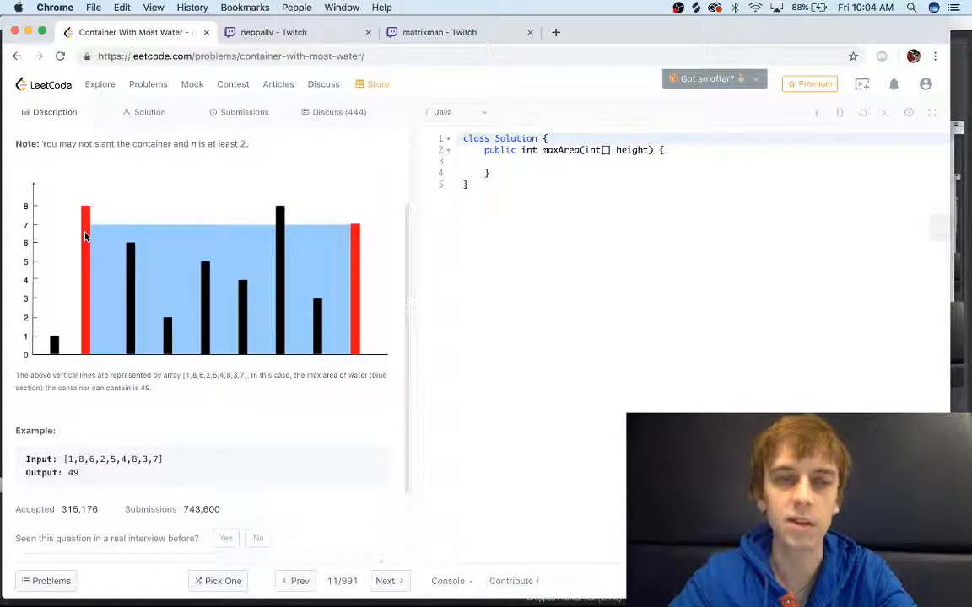
pyautogui.moveTo(152, 228)
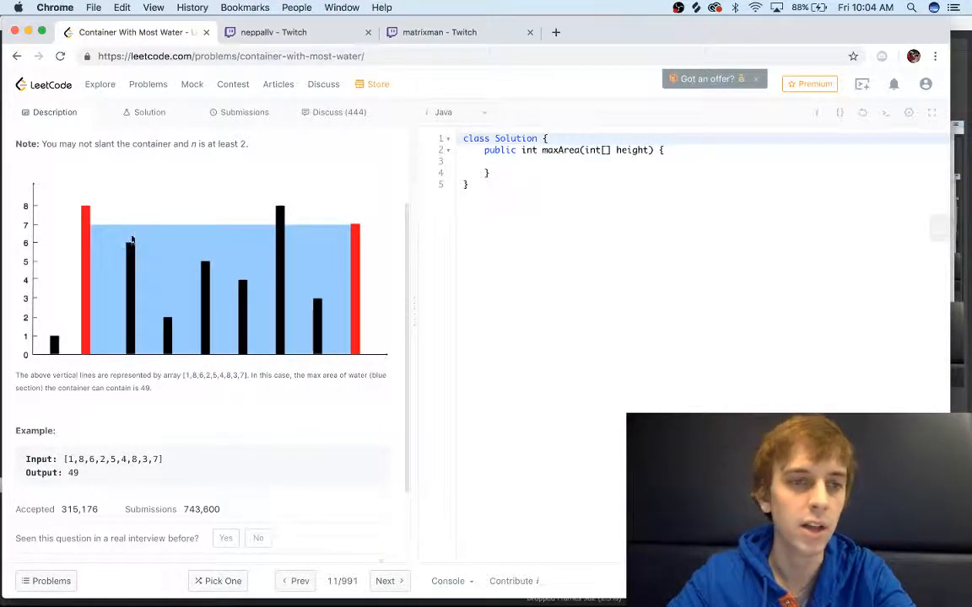
pyautogui.moveTo(344, 370)
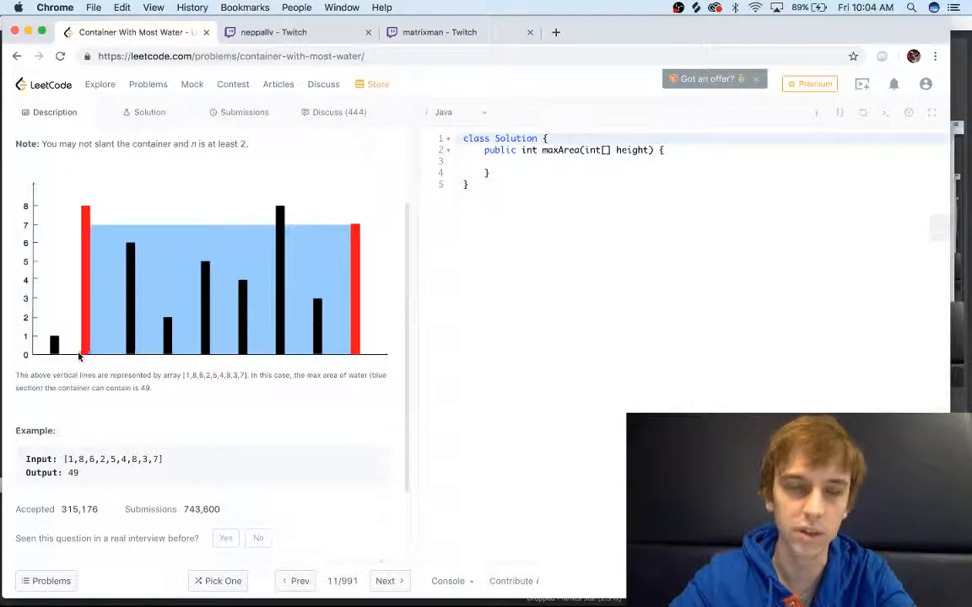
pyautogui.moveTo(53, 341)
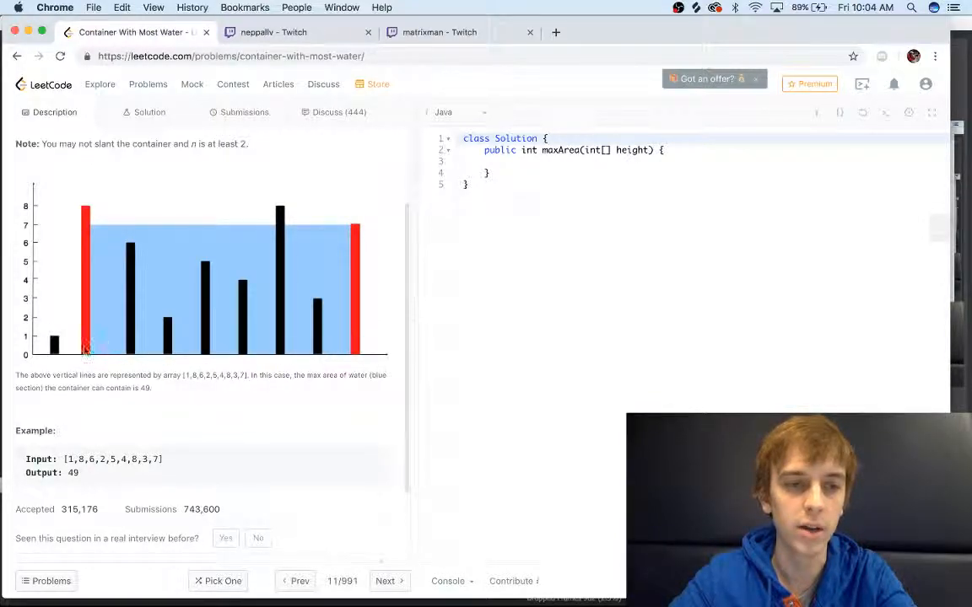
pyautogui.moveTo(327, 352)
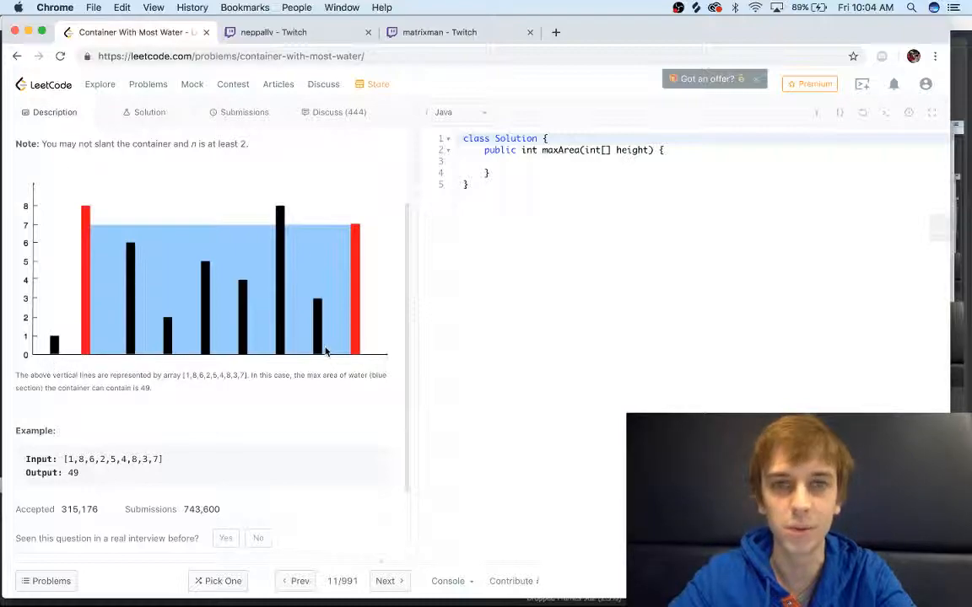
pyautogui.moveTo(388, 387)
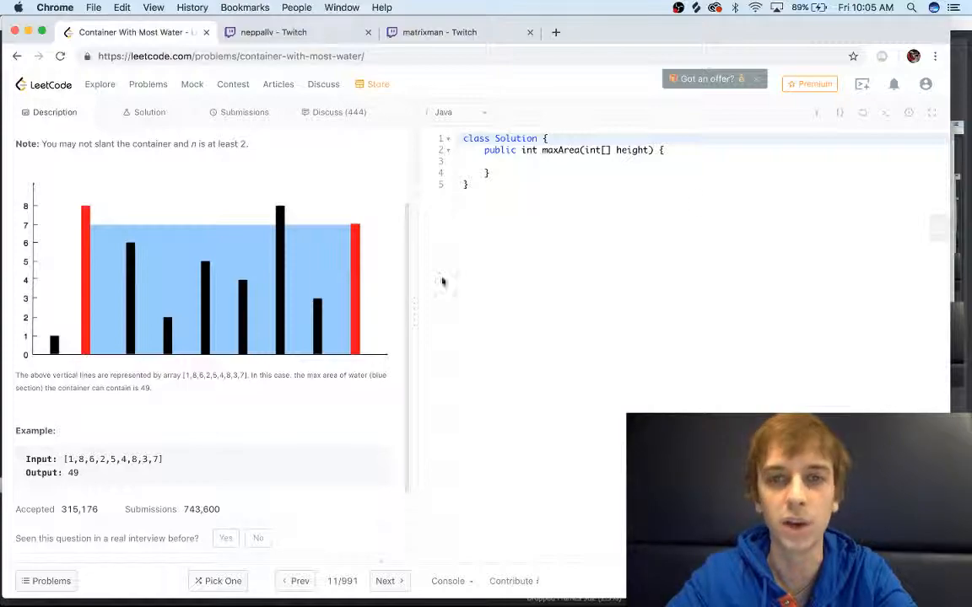
# Declare max_area = 0, a_pointer = 0, b_pointer = height.length-1, and a while (a_pointer < b_pointer) loop
pyautogui.click(553, 161)
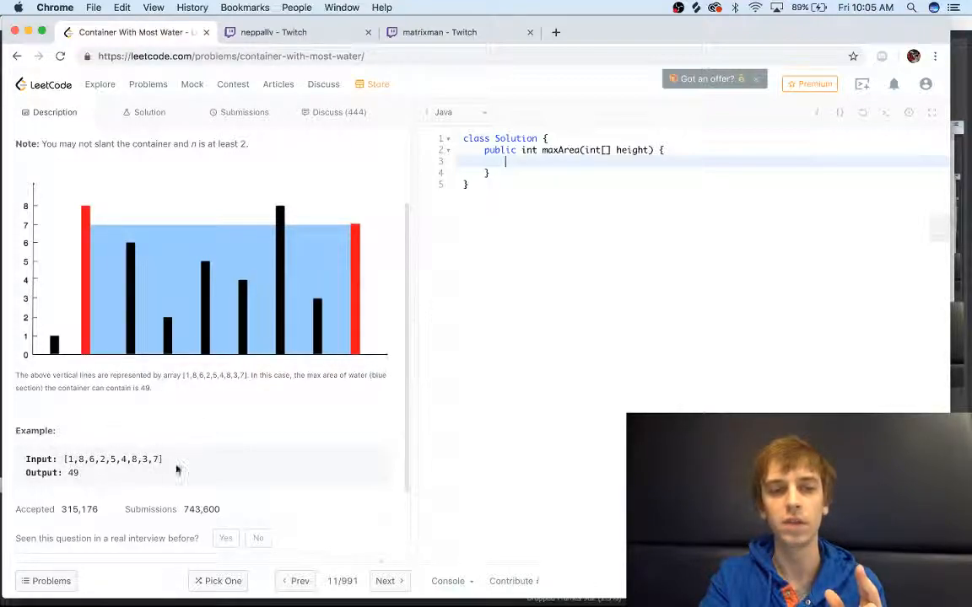
pyautogui.moveTo(172, 468)
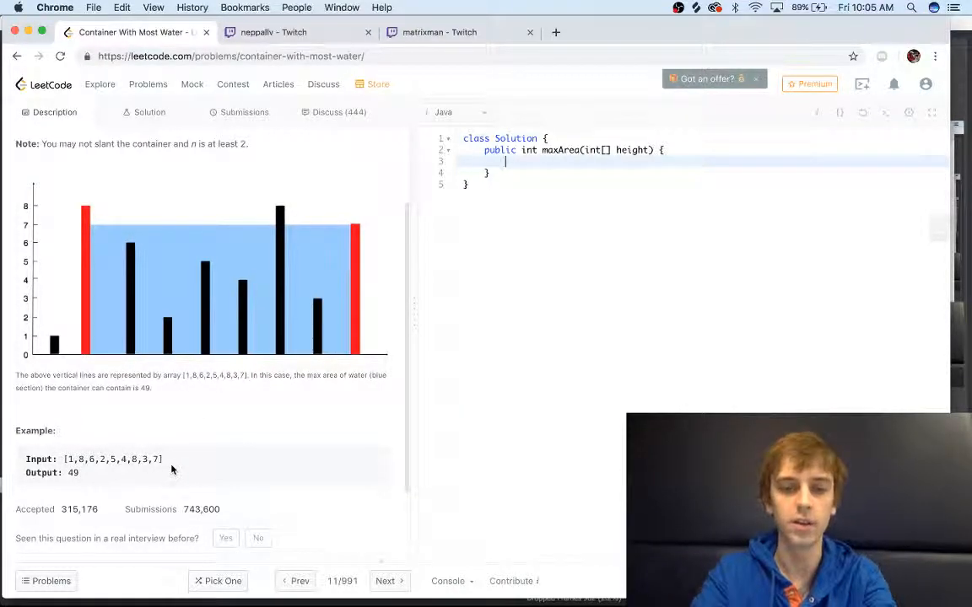
pyautogui.write('int')
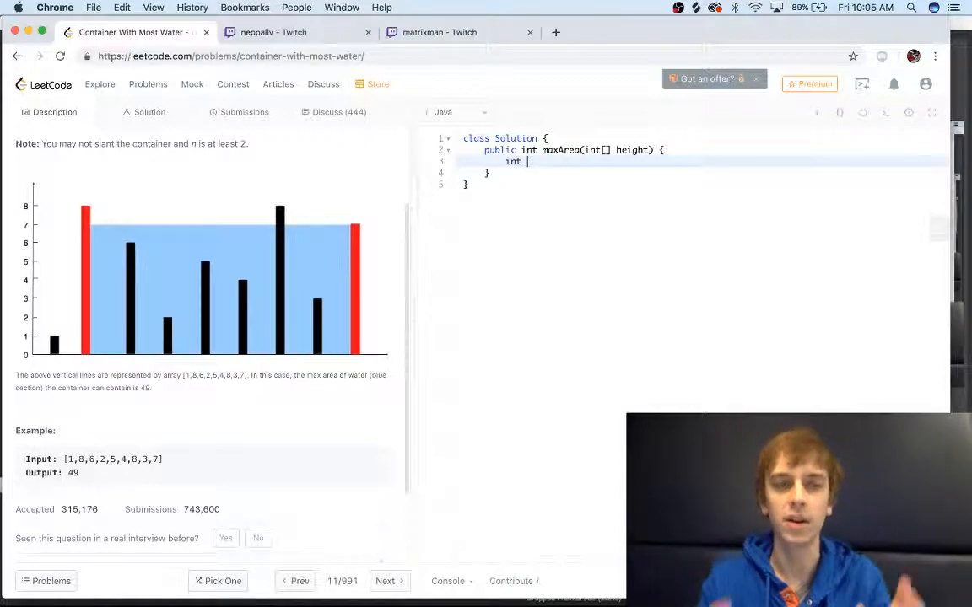
pyautogui.write('ma')
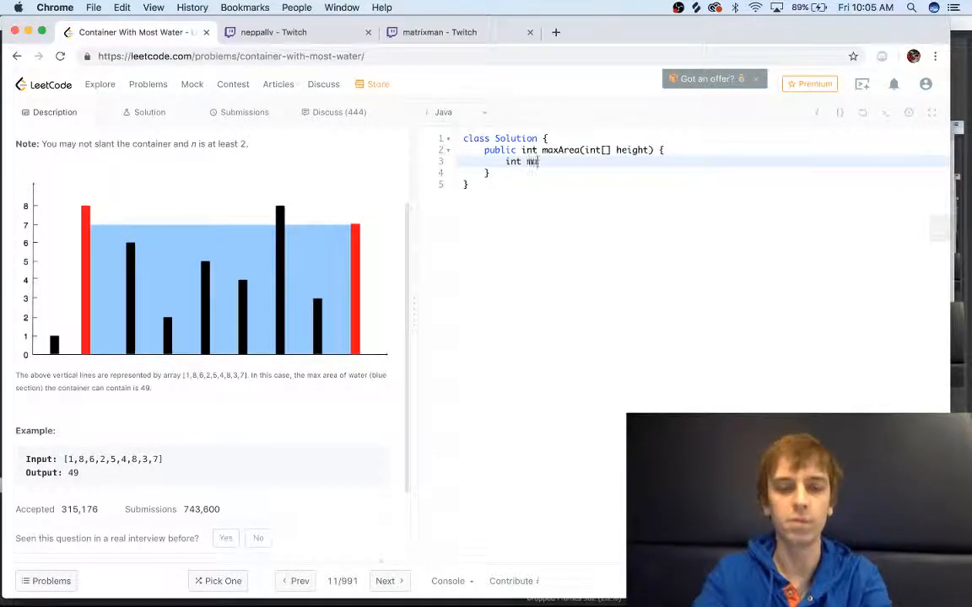
pyautogui.write('ax_area = 0')
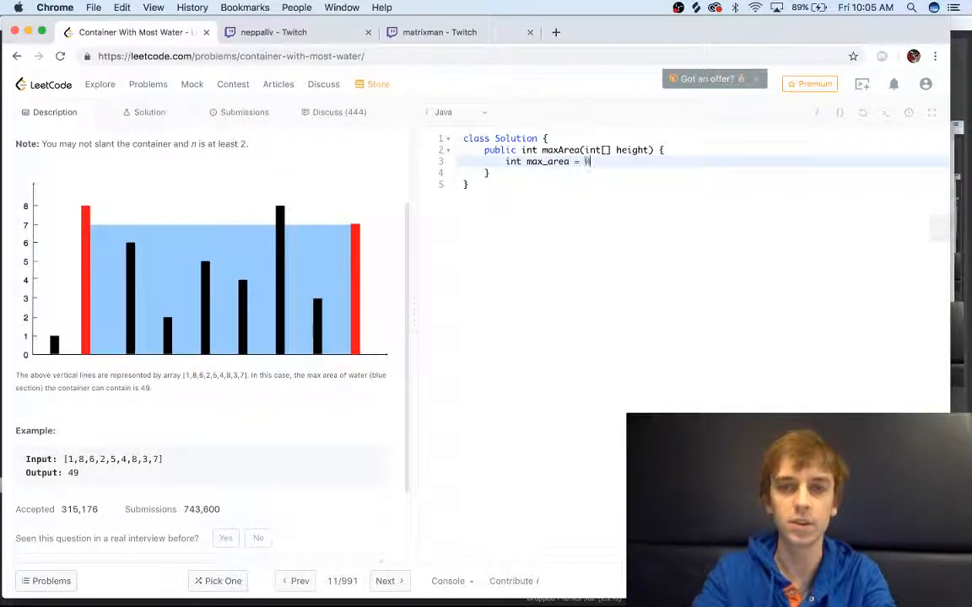
pyautogui.write('0;')
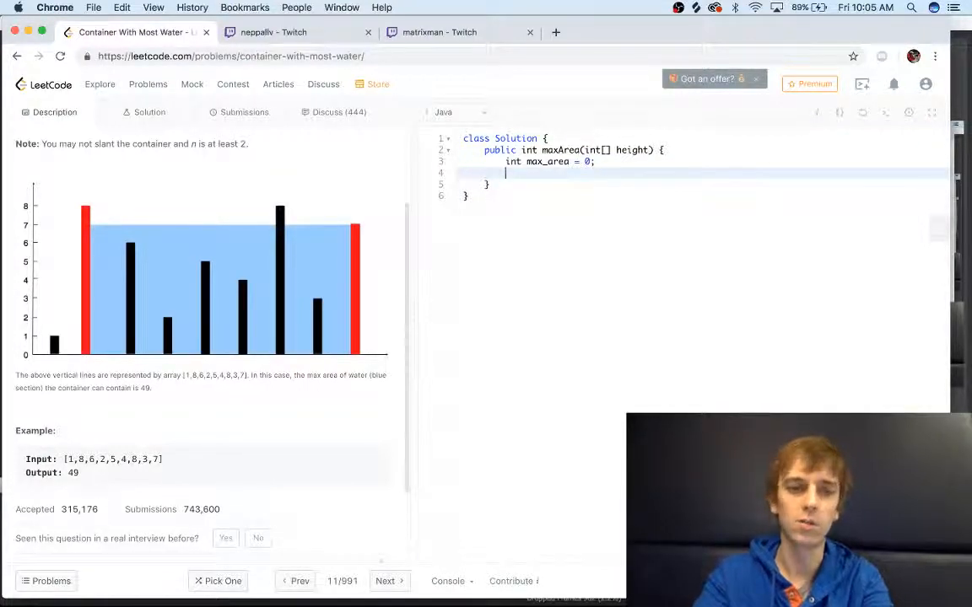
pyautogui.write('int')
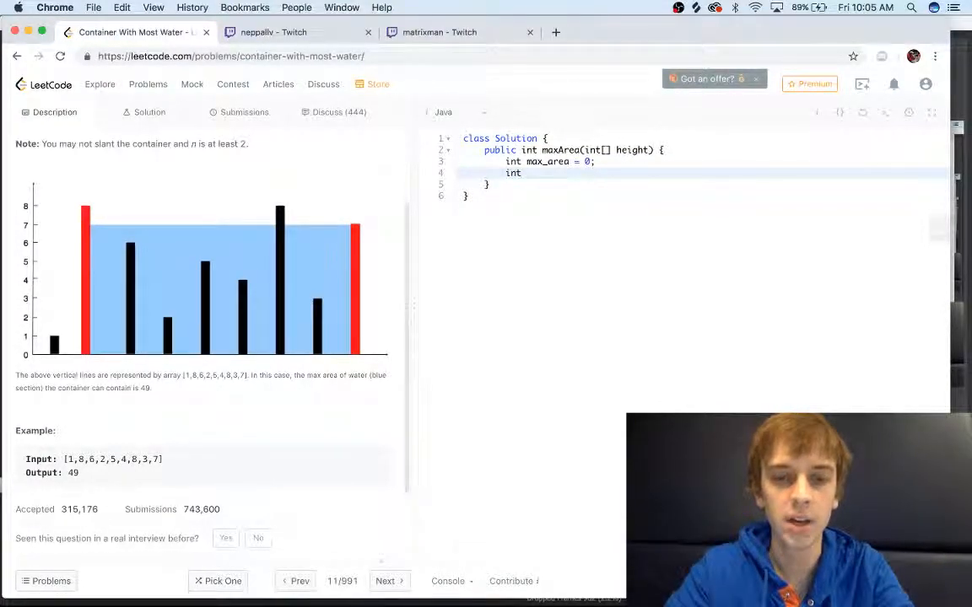
pyautogui.write('a_pointer')
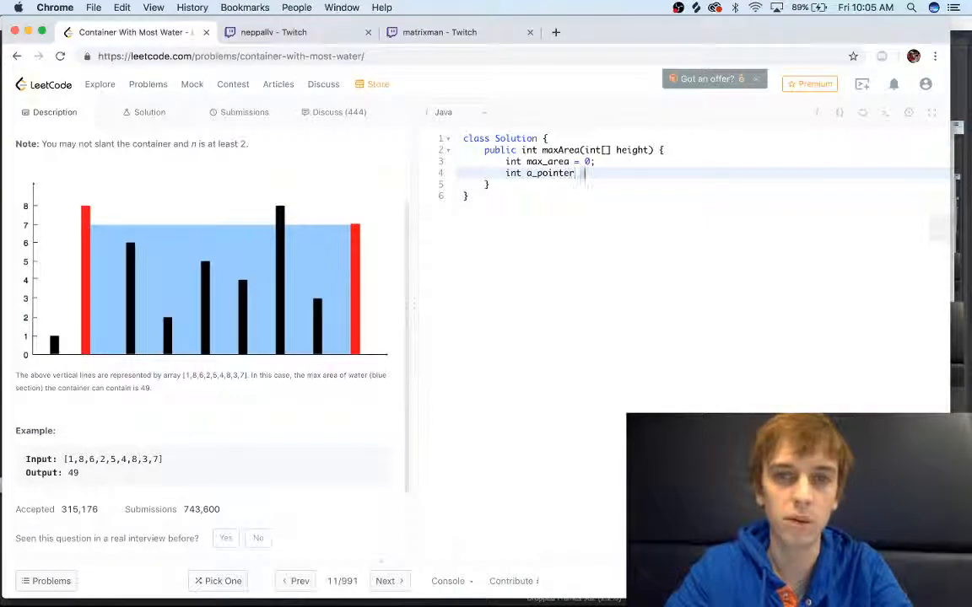
pyautogui.write('= 0;')
pyautogui.write('int b_pointer = h')
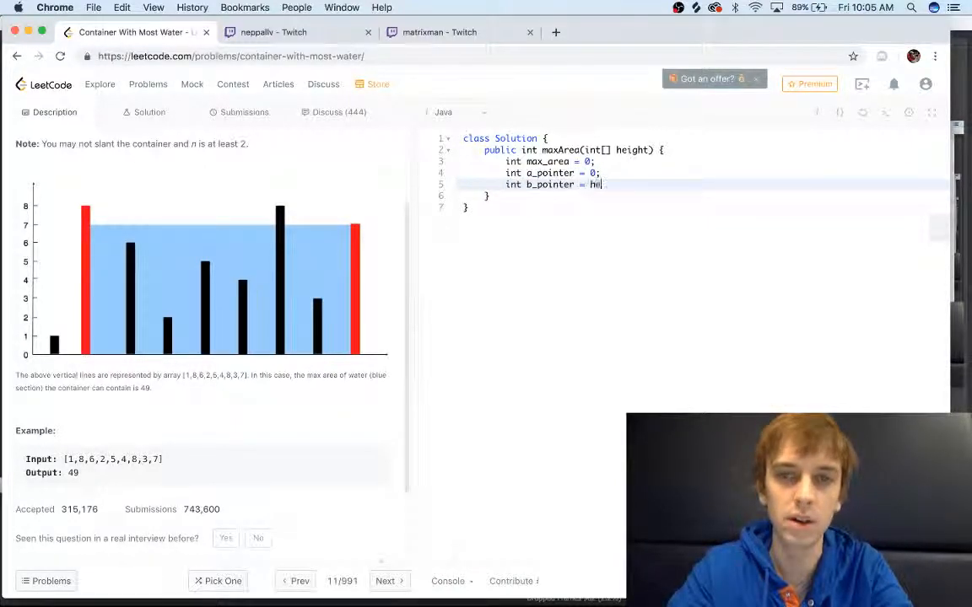
pyautogui.write('eight.length-1;')
pyautogui.write('while (a')
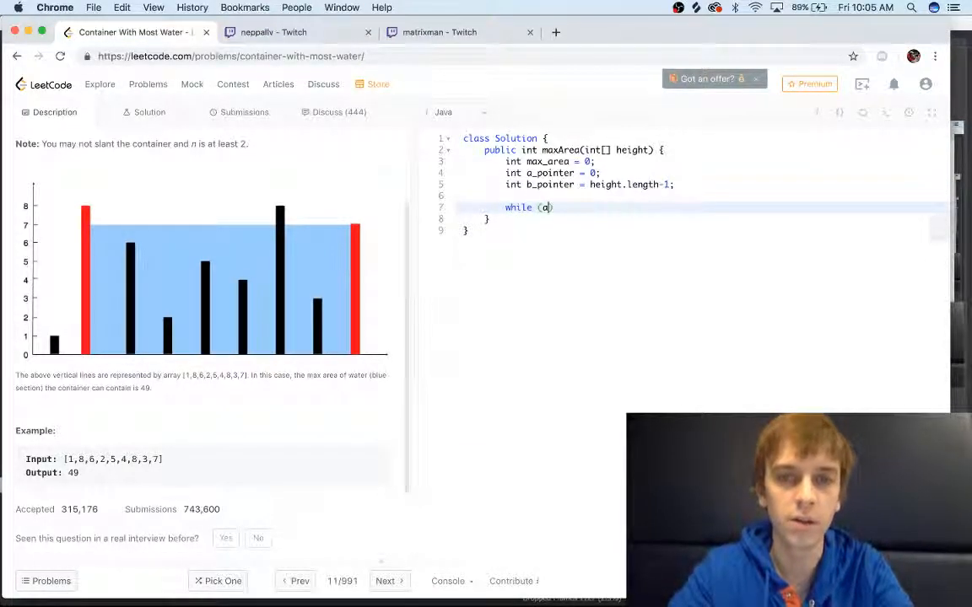
pyautogui.write('_pointer <')
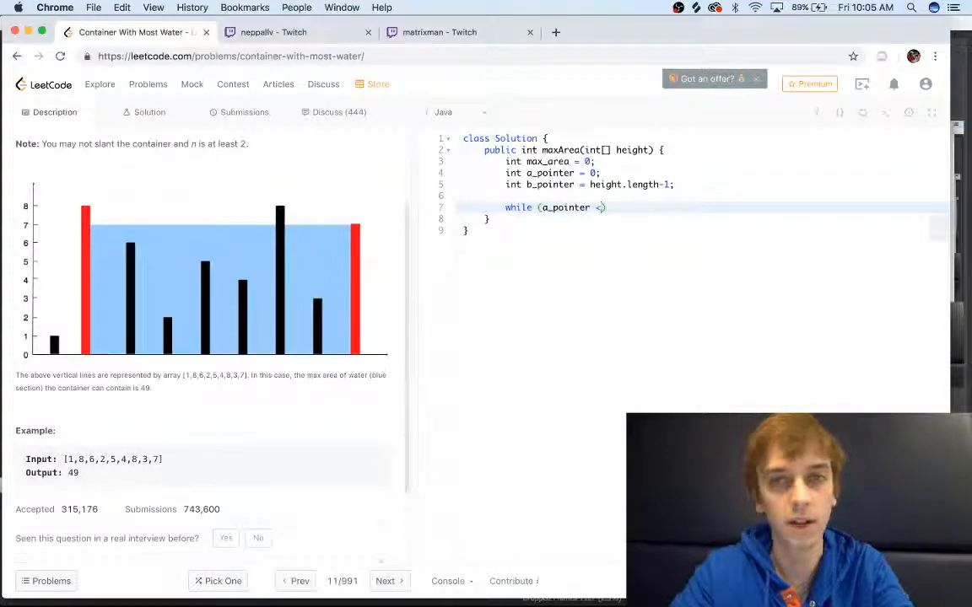
pyautogui.write('b_poir')
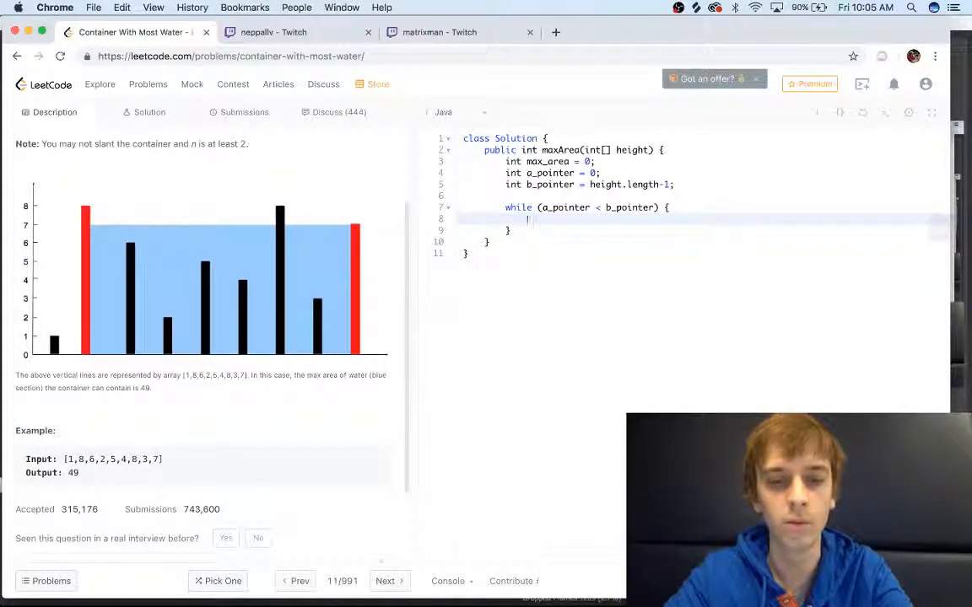
# Add if (height[a_pointer] < height[b_pointer]) and begin max_area = Math.max(max_area, ...)
pyautogui.write('if (height[')
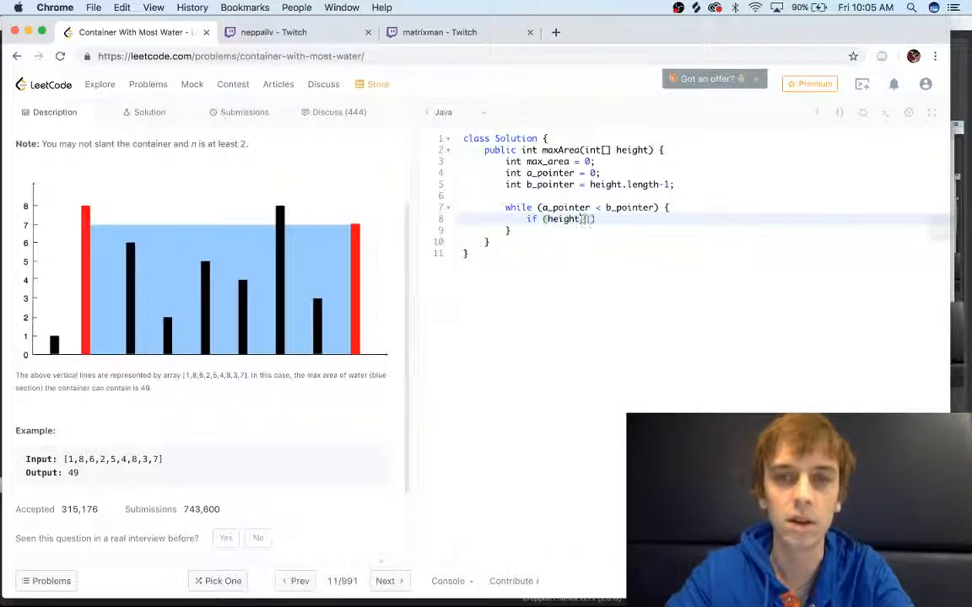
pyautogui.write('a_pointer] < height[b_pointer')
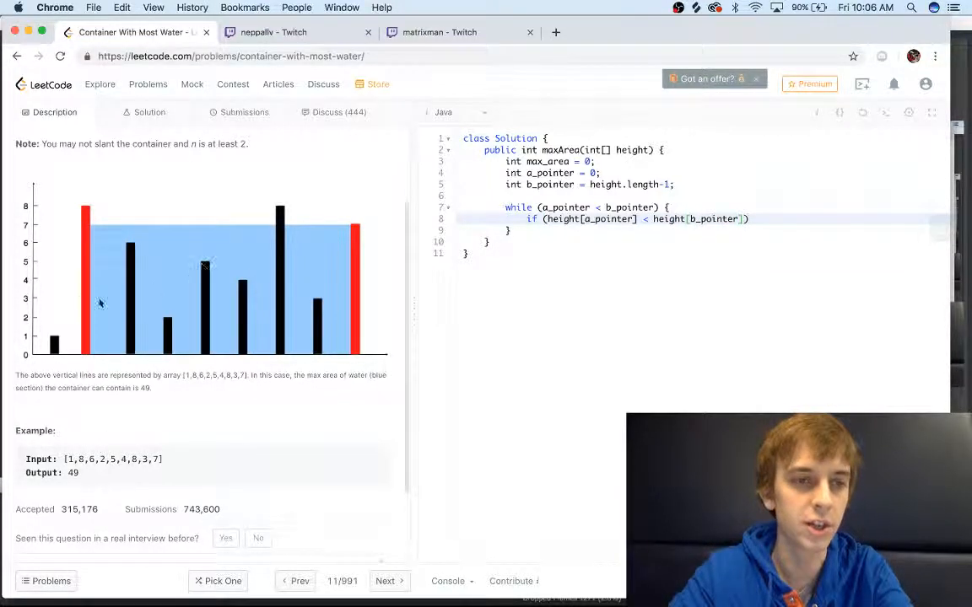
pyautogui.moveTo(366, 322)
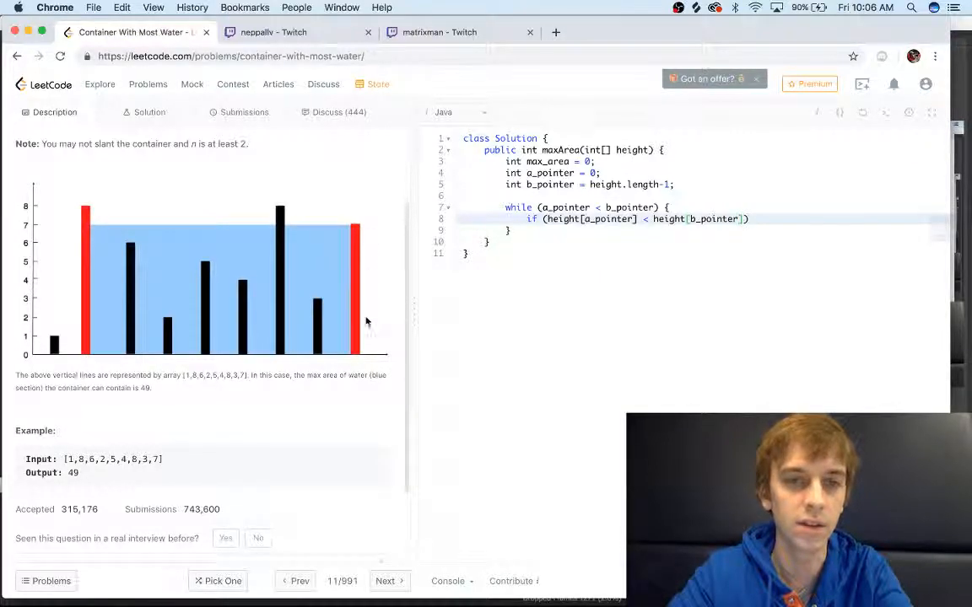
pyautogui.write('{')
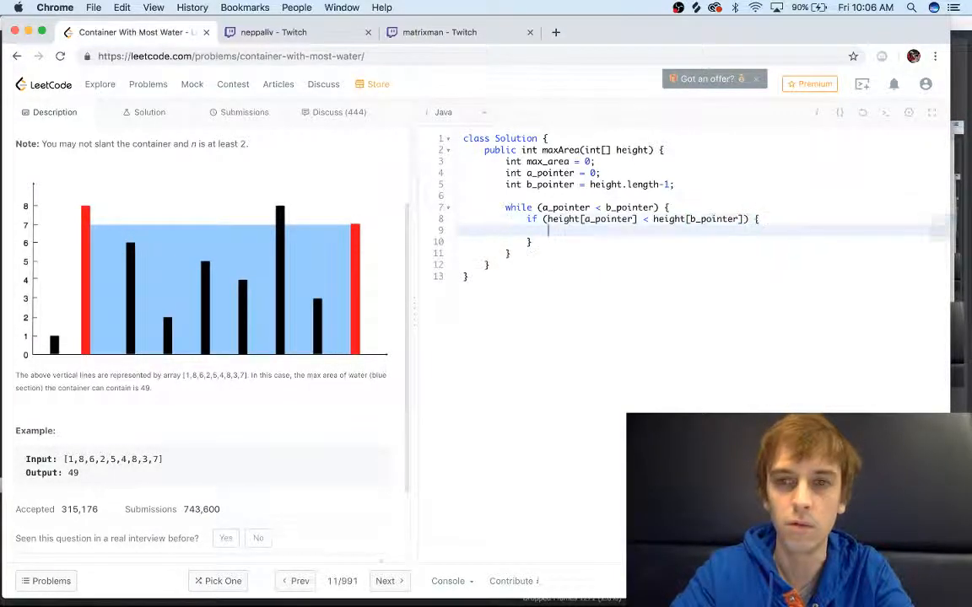
pyautogui.write('max_area = c')
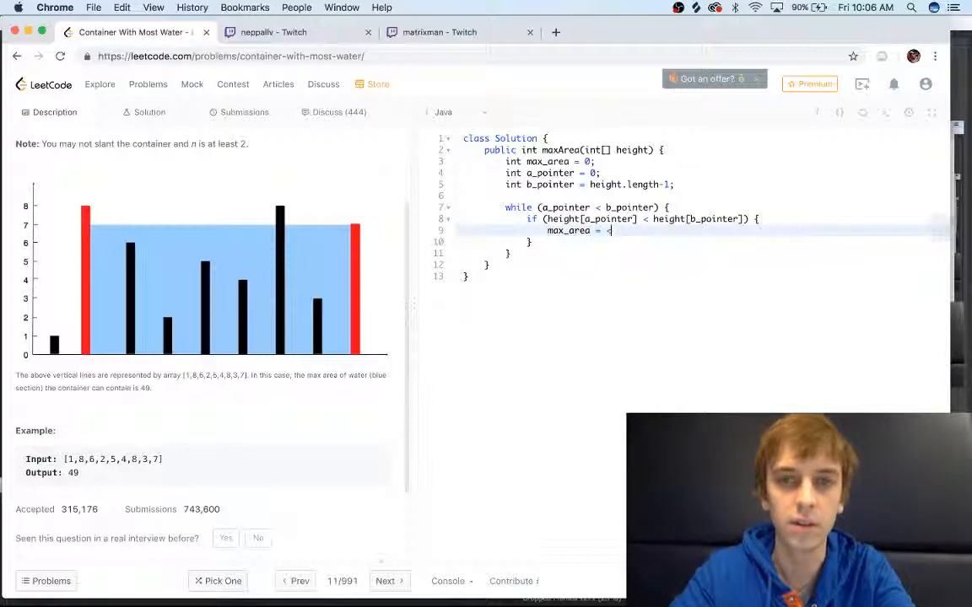
pyautogui.write('Mat')
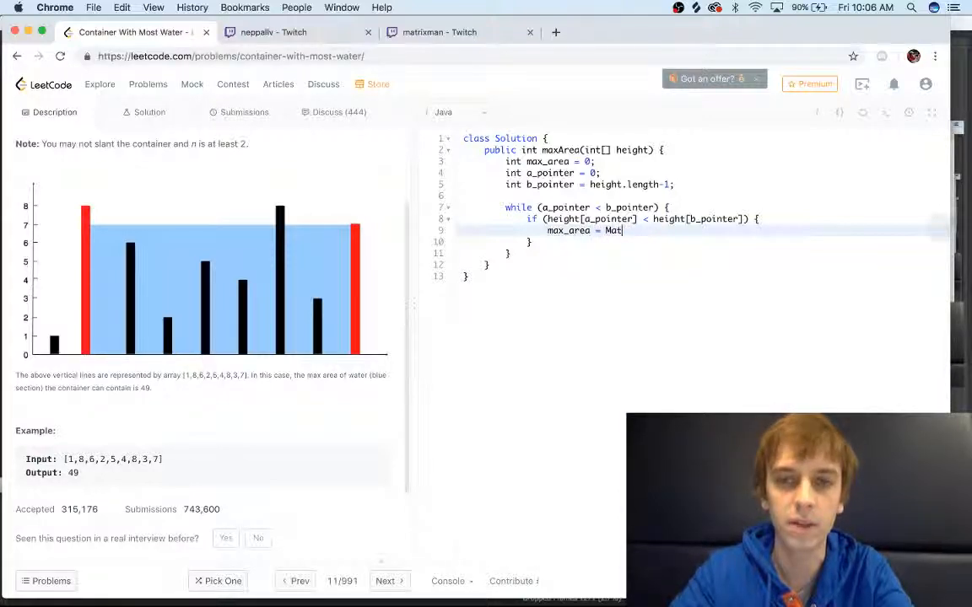
pyautogui.write('h.max()')
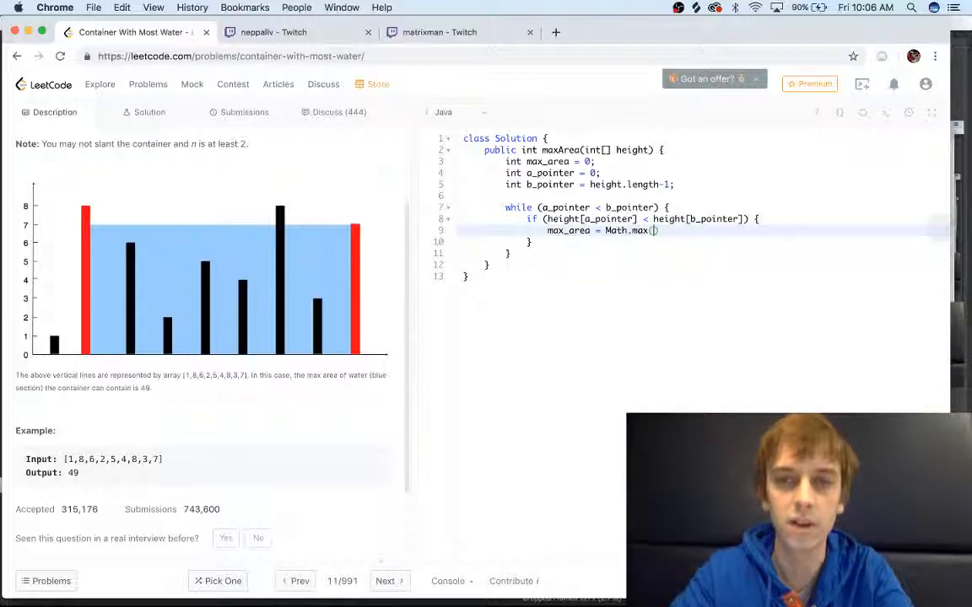
pyautogui.write('max_area,')
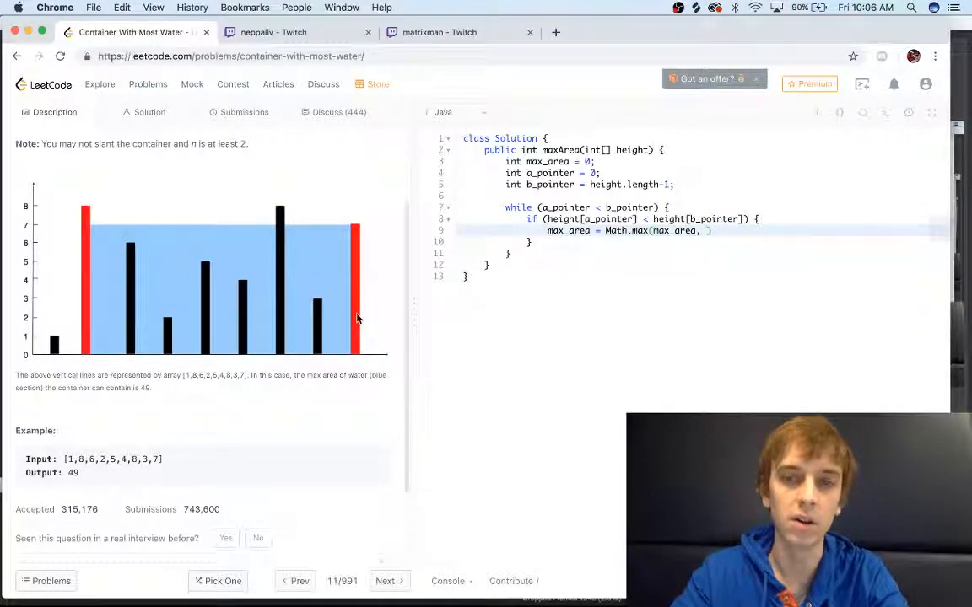
# Finish the Math.max with height[a_pointer] * (b_pointer-a_pointer), add a_pointer += 1, and start else
pyautogui.write('height[')
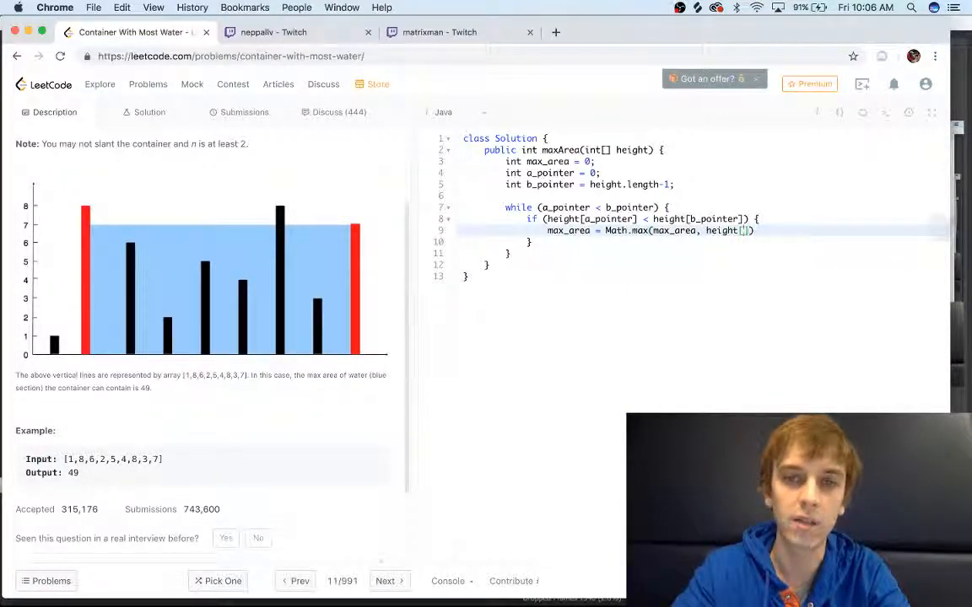
pyautogui.write('a_pointer')
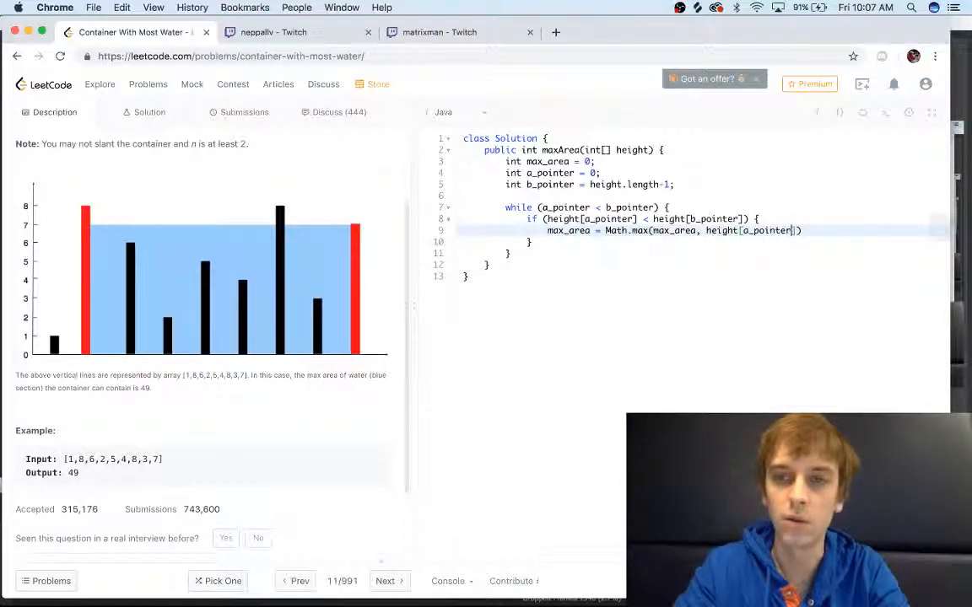
pyautogui.write('* ()')
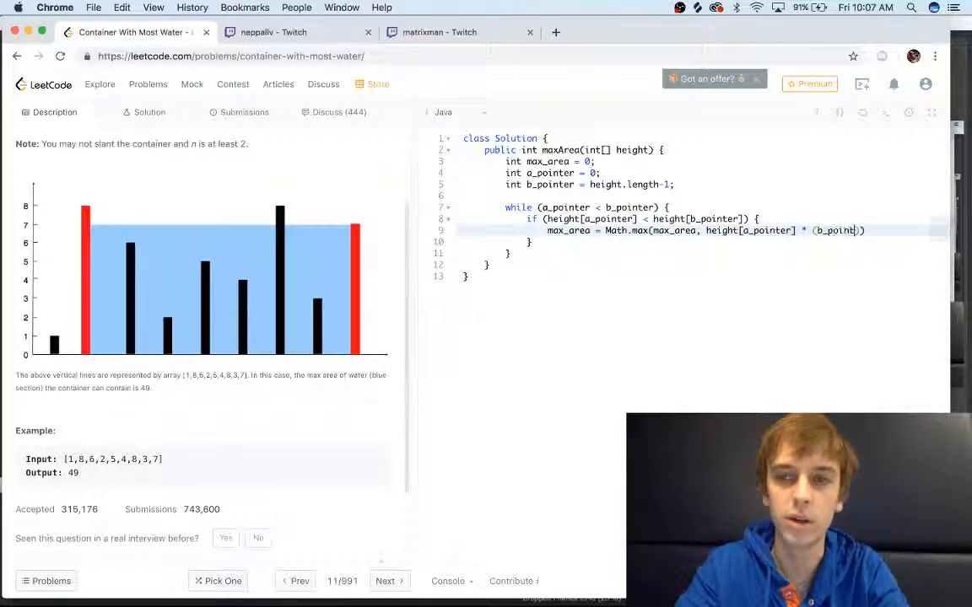
pyautogui.write('-a_pointer')
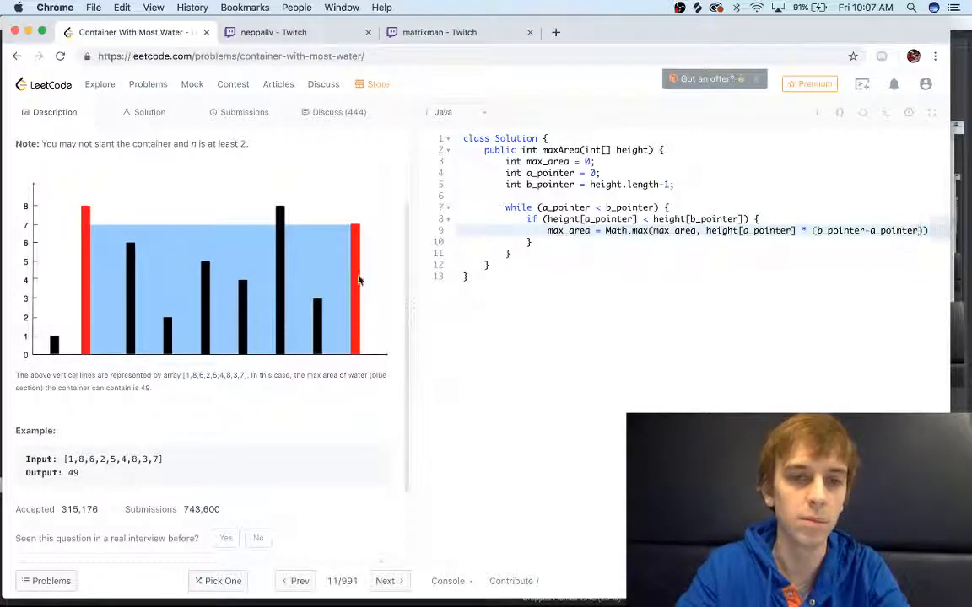
pyautogui.moveTo(101, 274)
pyautogui.write(';')
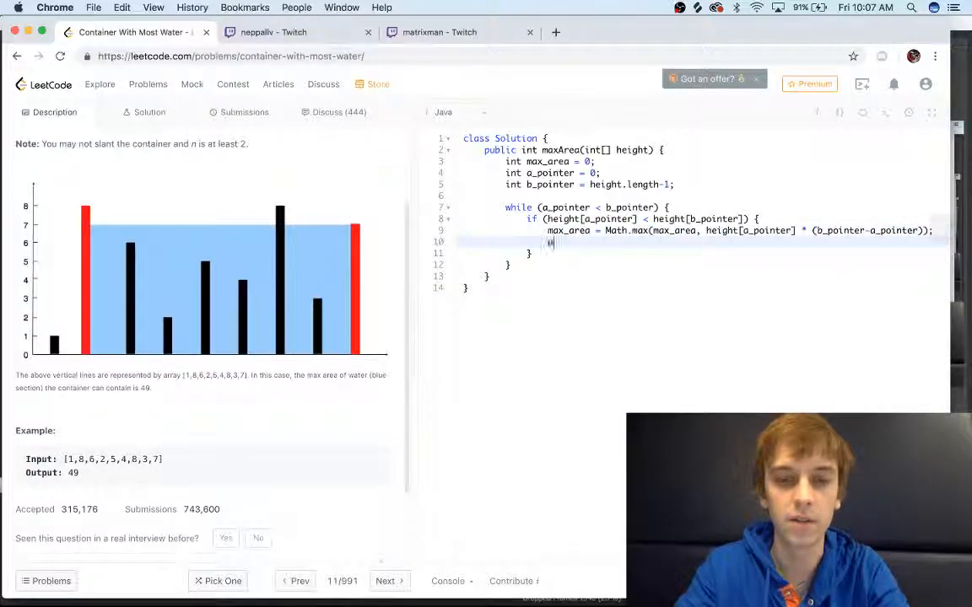
pyautogui.write('a_pointer')
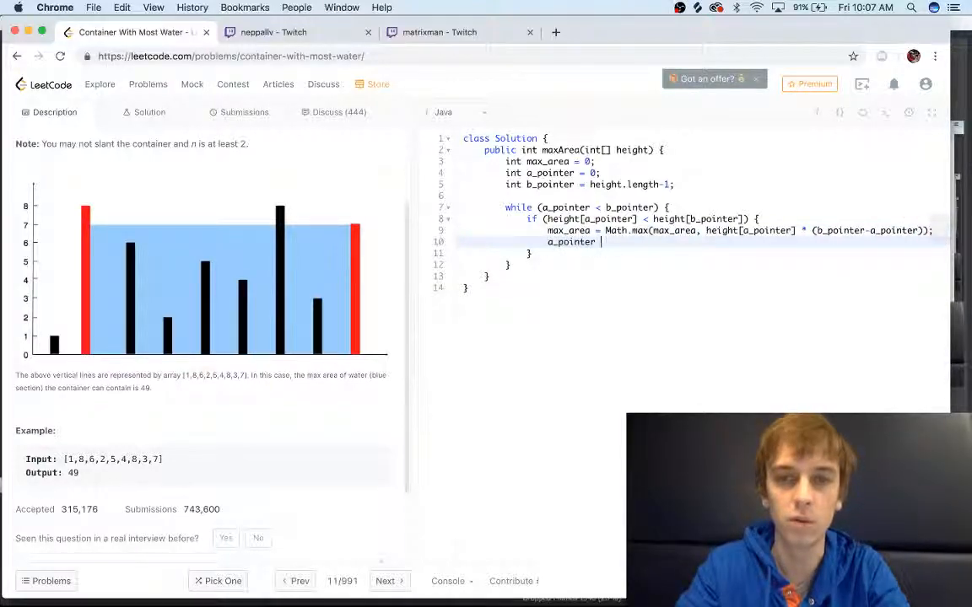
pyautogui.write('+= 1;')
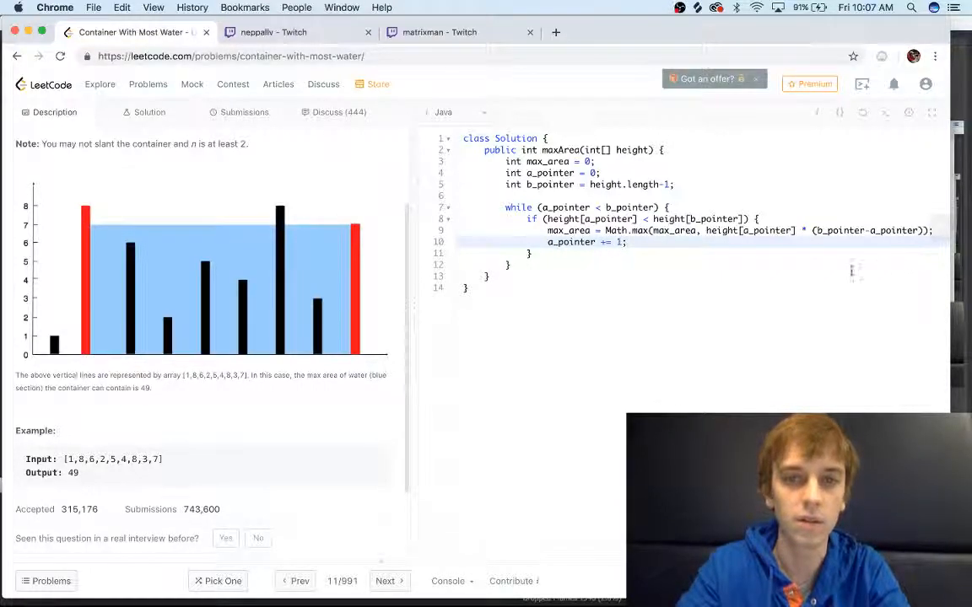
pyautogui.write('} else {')
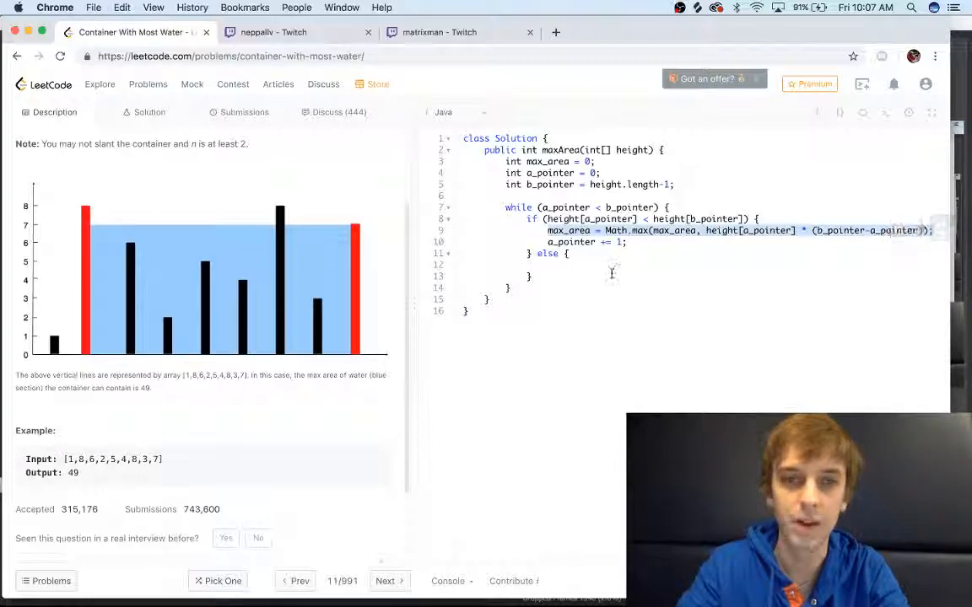
# Fill the else branch with the height[b_pointer] update and b_pointer decrement, return max_area, and submit
pyautogui.write('max_area = Math.max(max_area, height[a_pointer] * (b_pointer-a_pointer));')
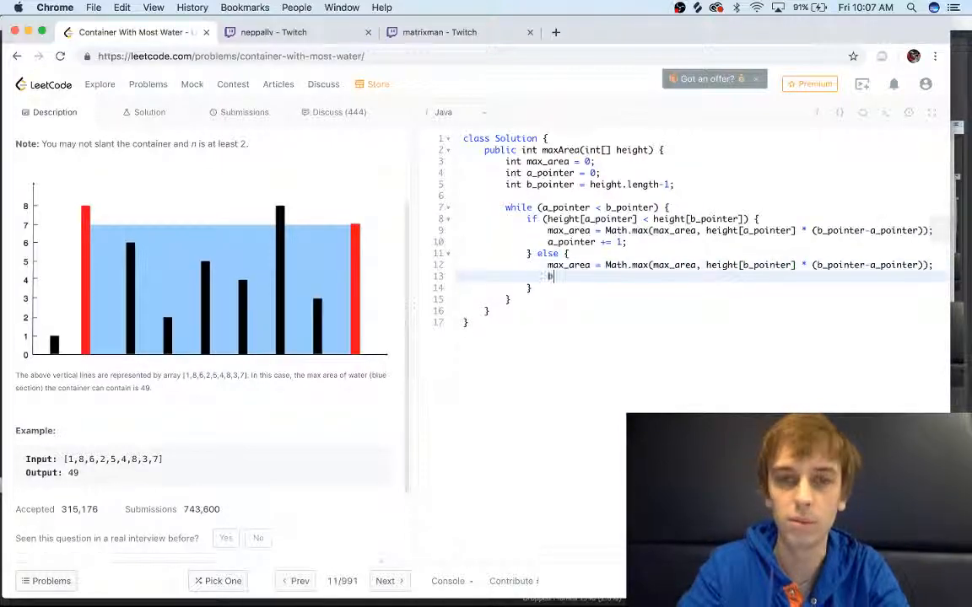
pyautogui.write('b_pointer;')
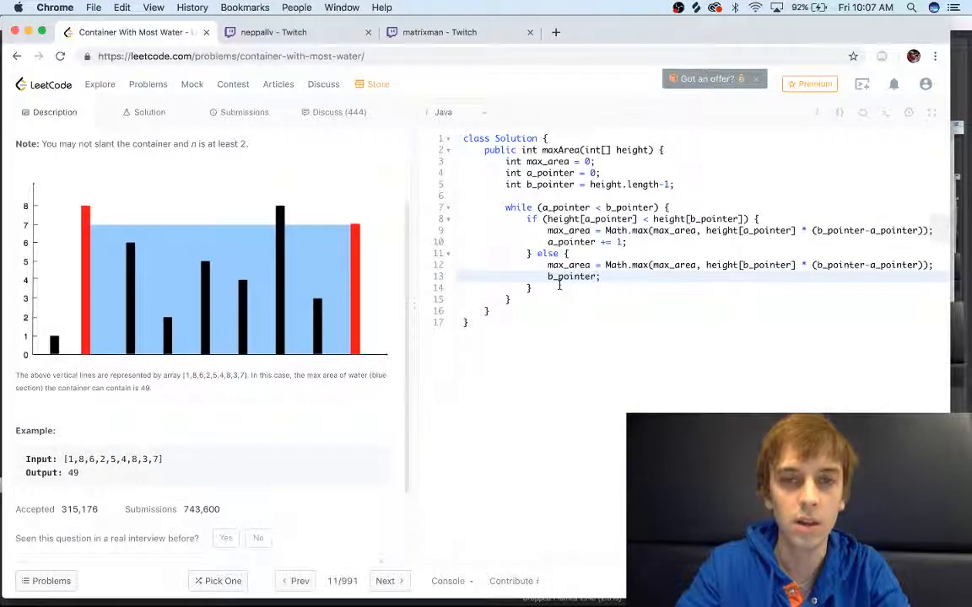
pyautogui.write('return')
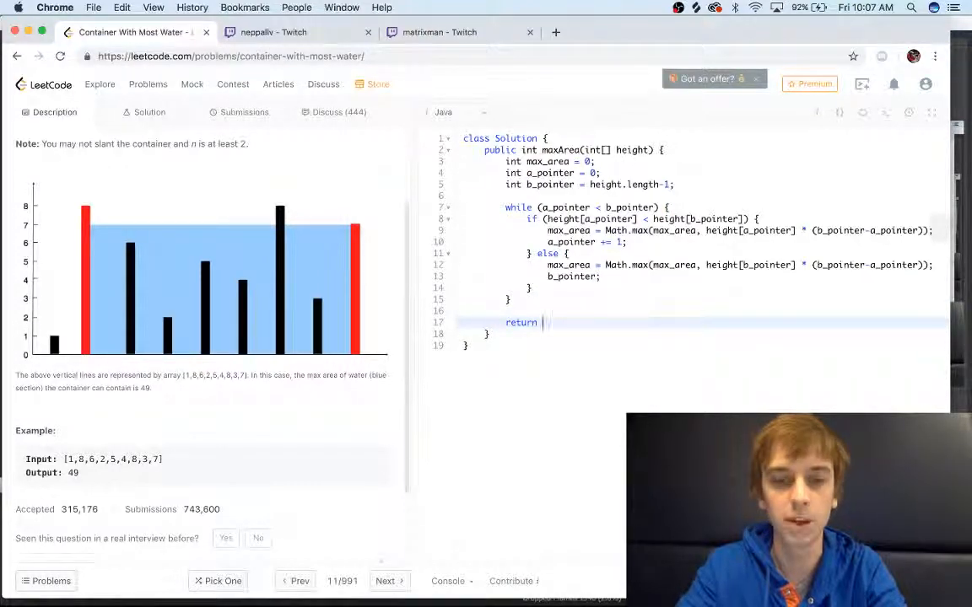
pyautogui.write('max_')
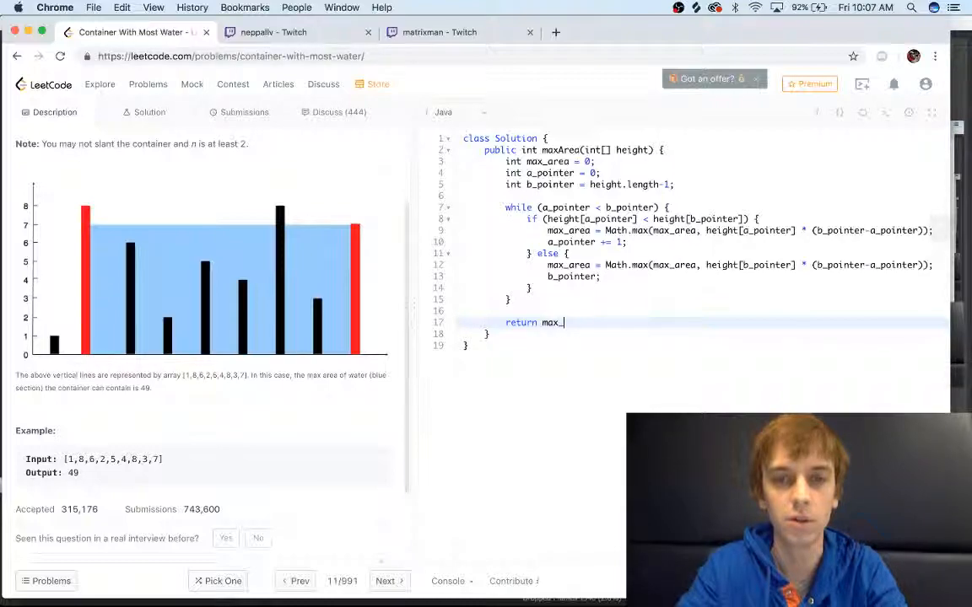
pyautogui.write('area;')
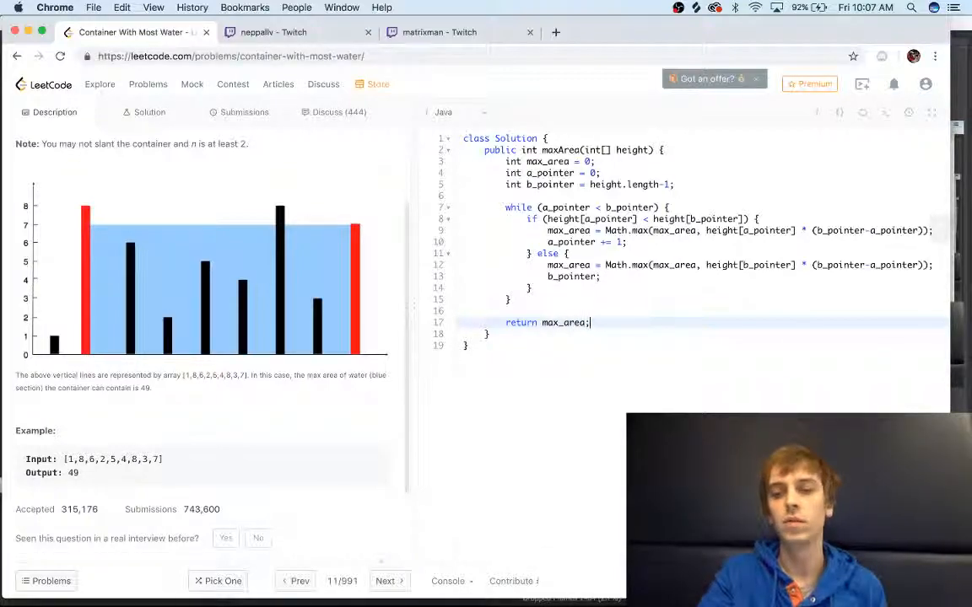
pyautogui.click(244, 111)
pyautogui.write(' -= 1')
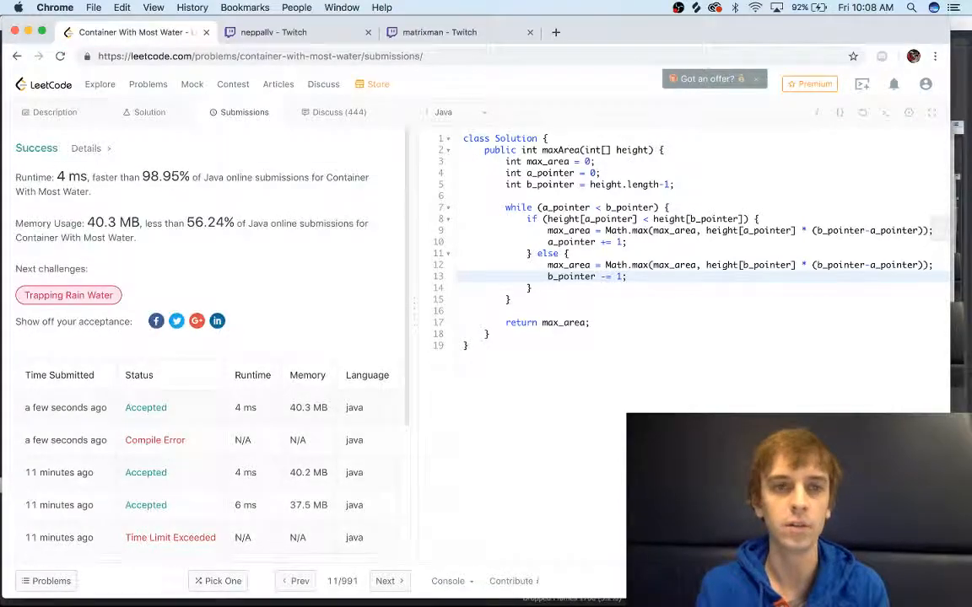
pyautogui.moveTo(175, 270)
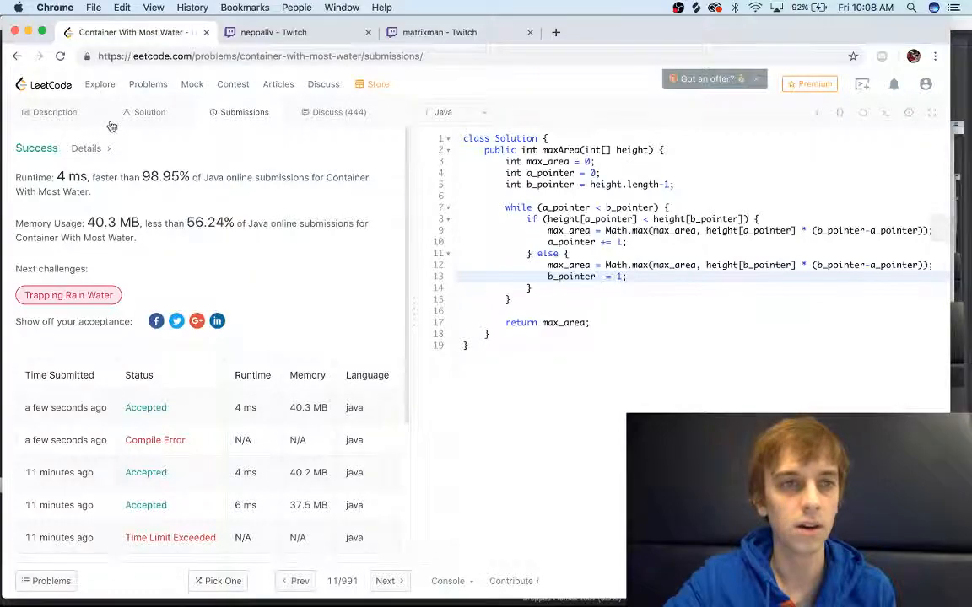
# Switch back to the Description tab beside the accepted solution
pyautogui.click(54, 112)
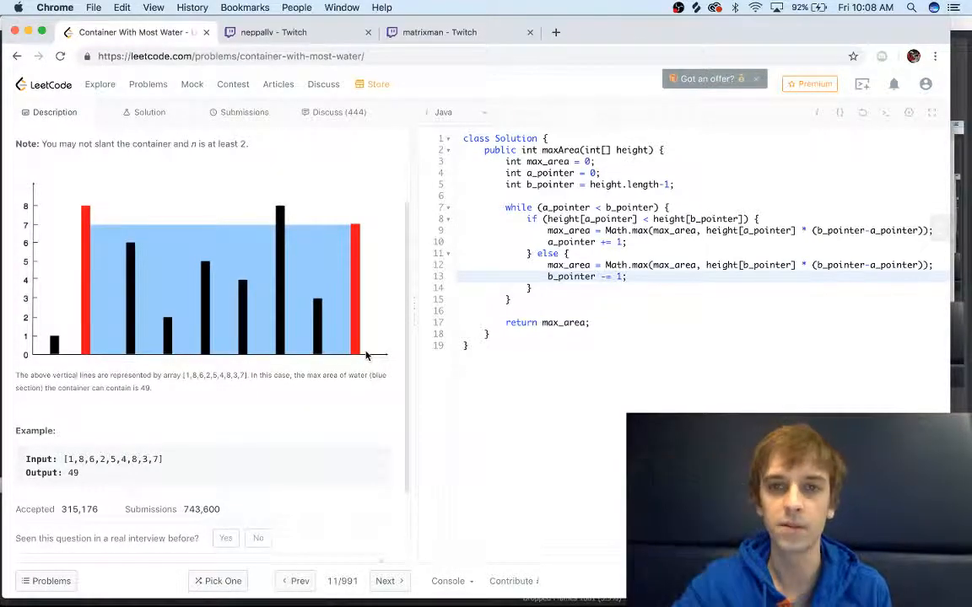
pyautogui.moveTo(481, 429)
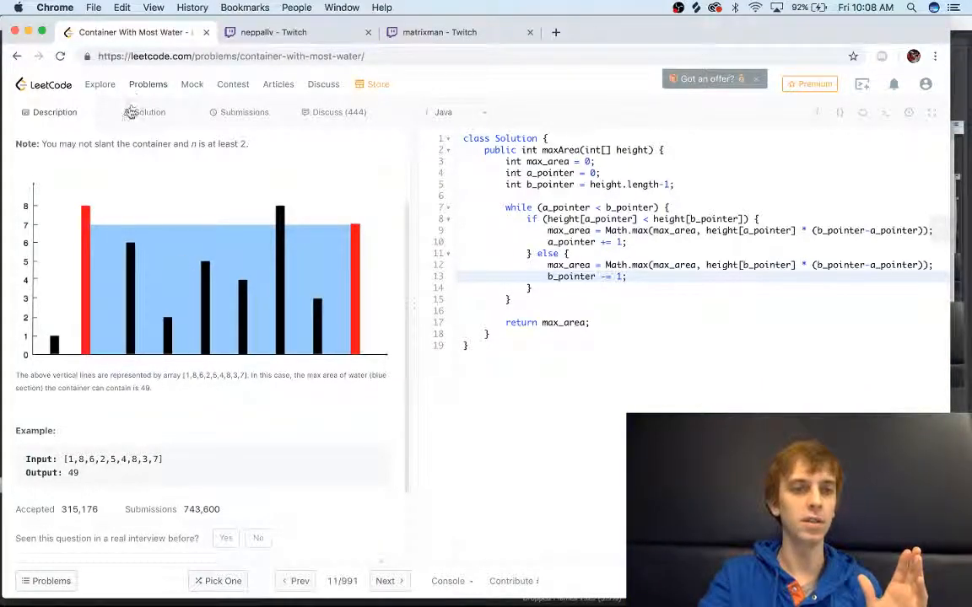
pyautogui.click(150, 111)
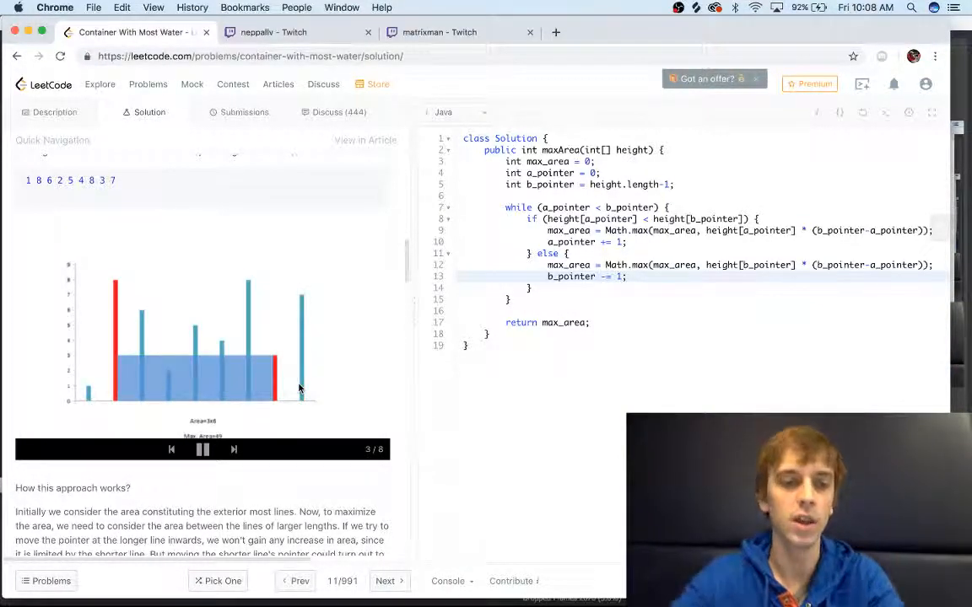
pyautogui.scroll(-3)
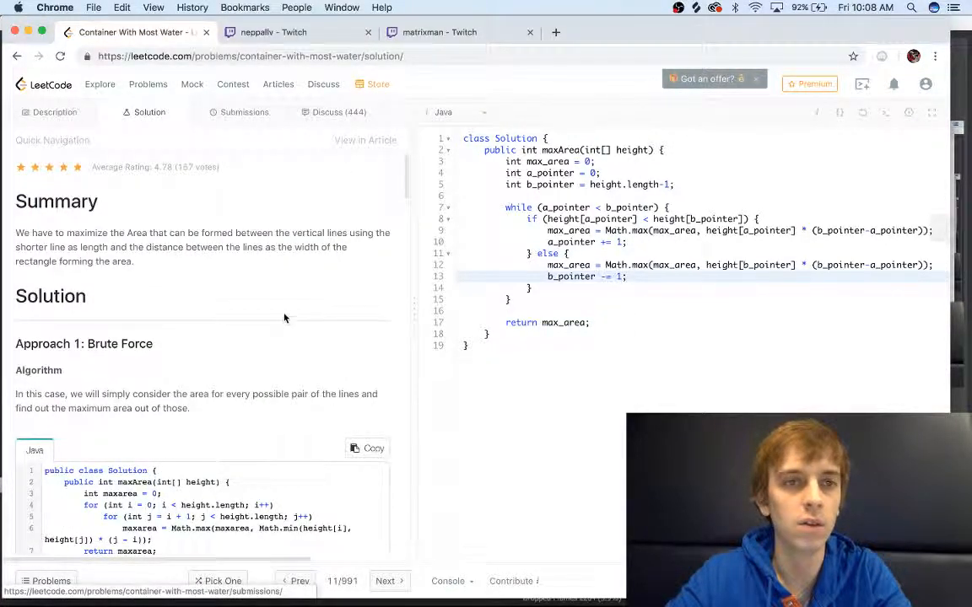
pyautogui.click(54, 112)
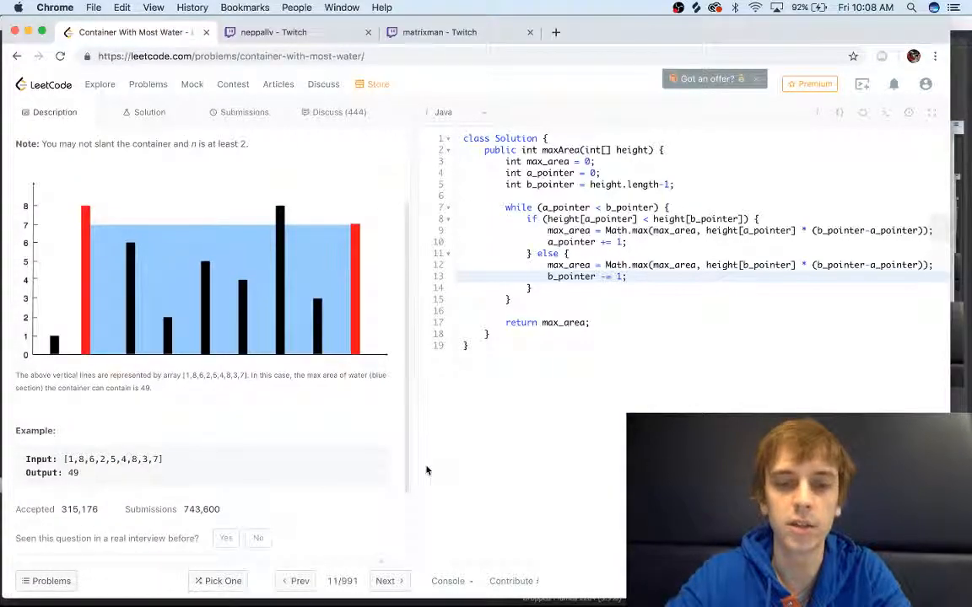